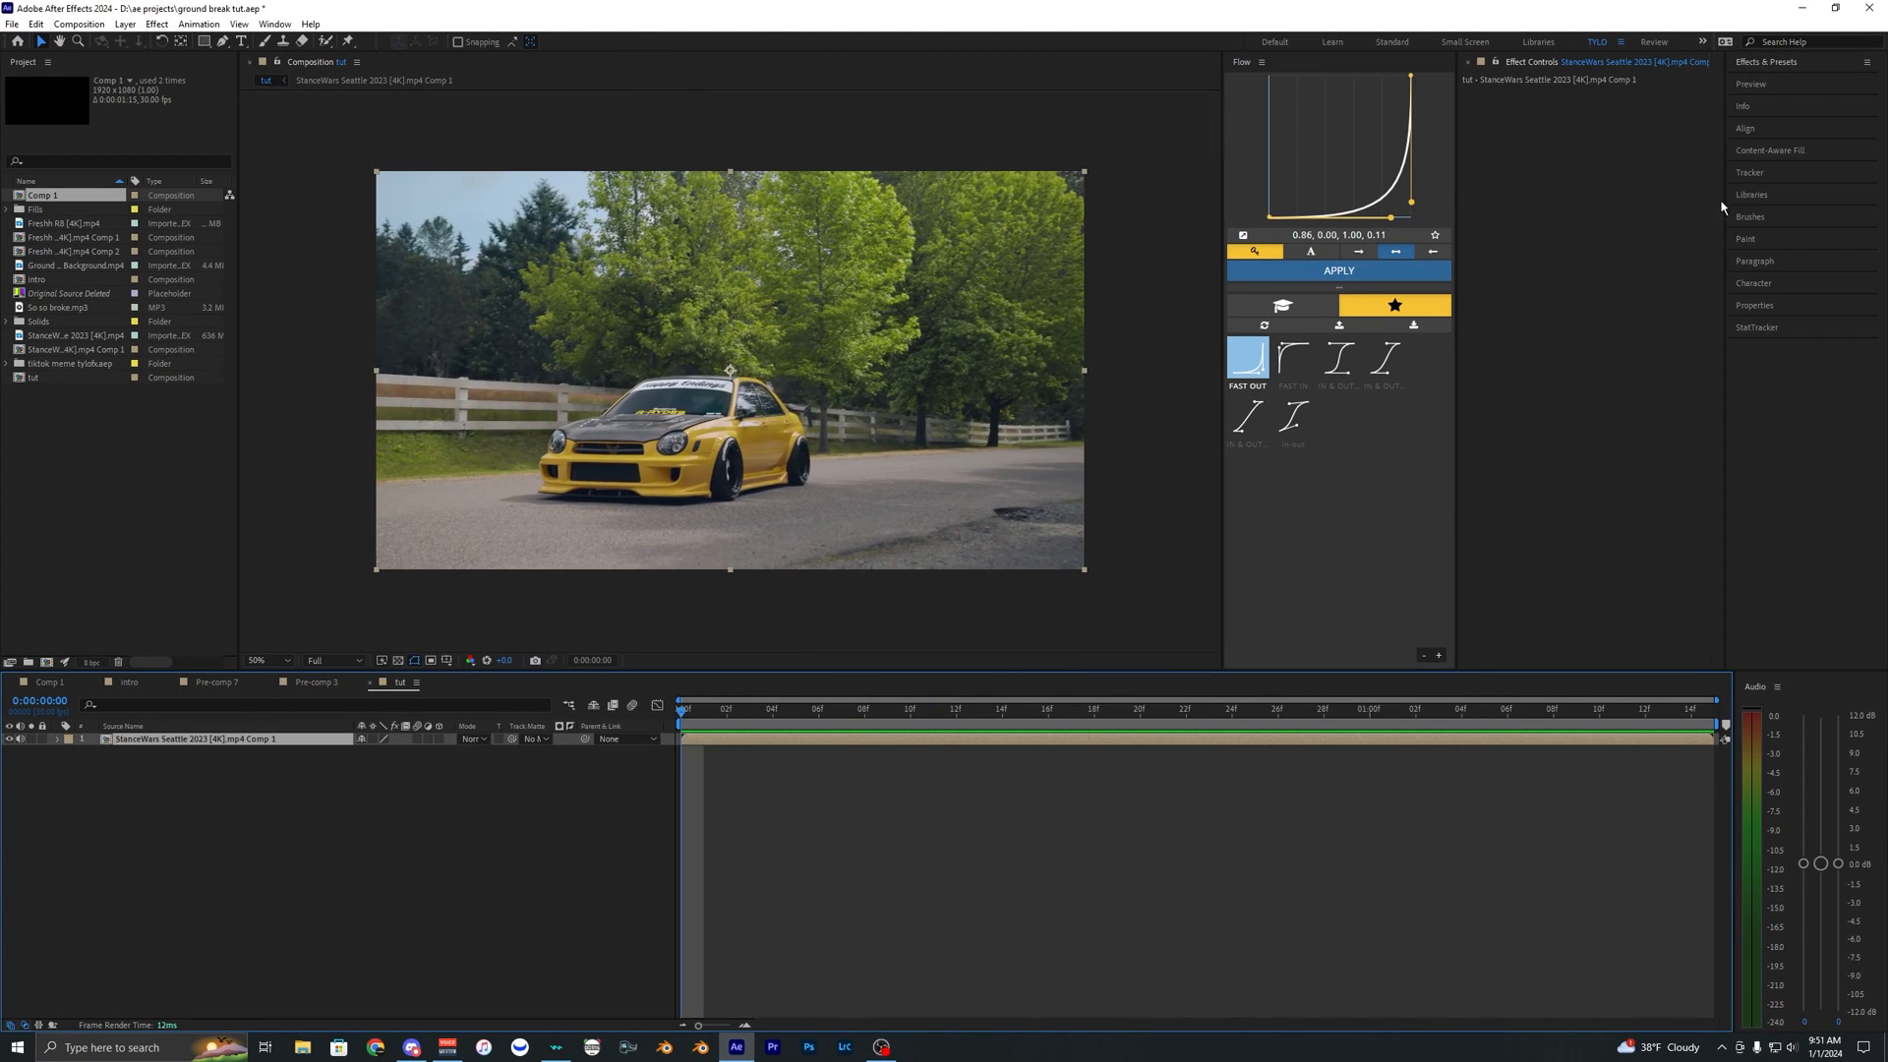
Camera-track the road footage with the 3D Camera Tracker and create the 3D Tracker Camera.
{"action": "left_click", "coordinate": [1752, 171]}
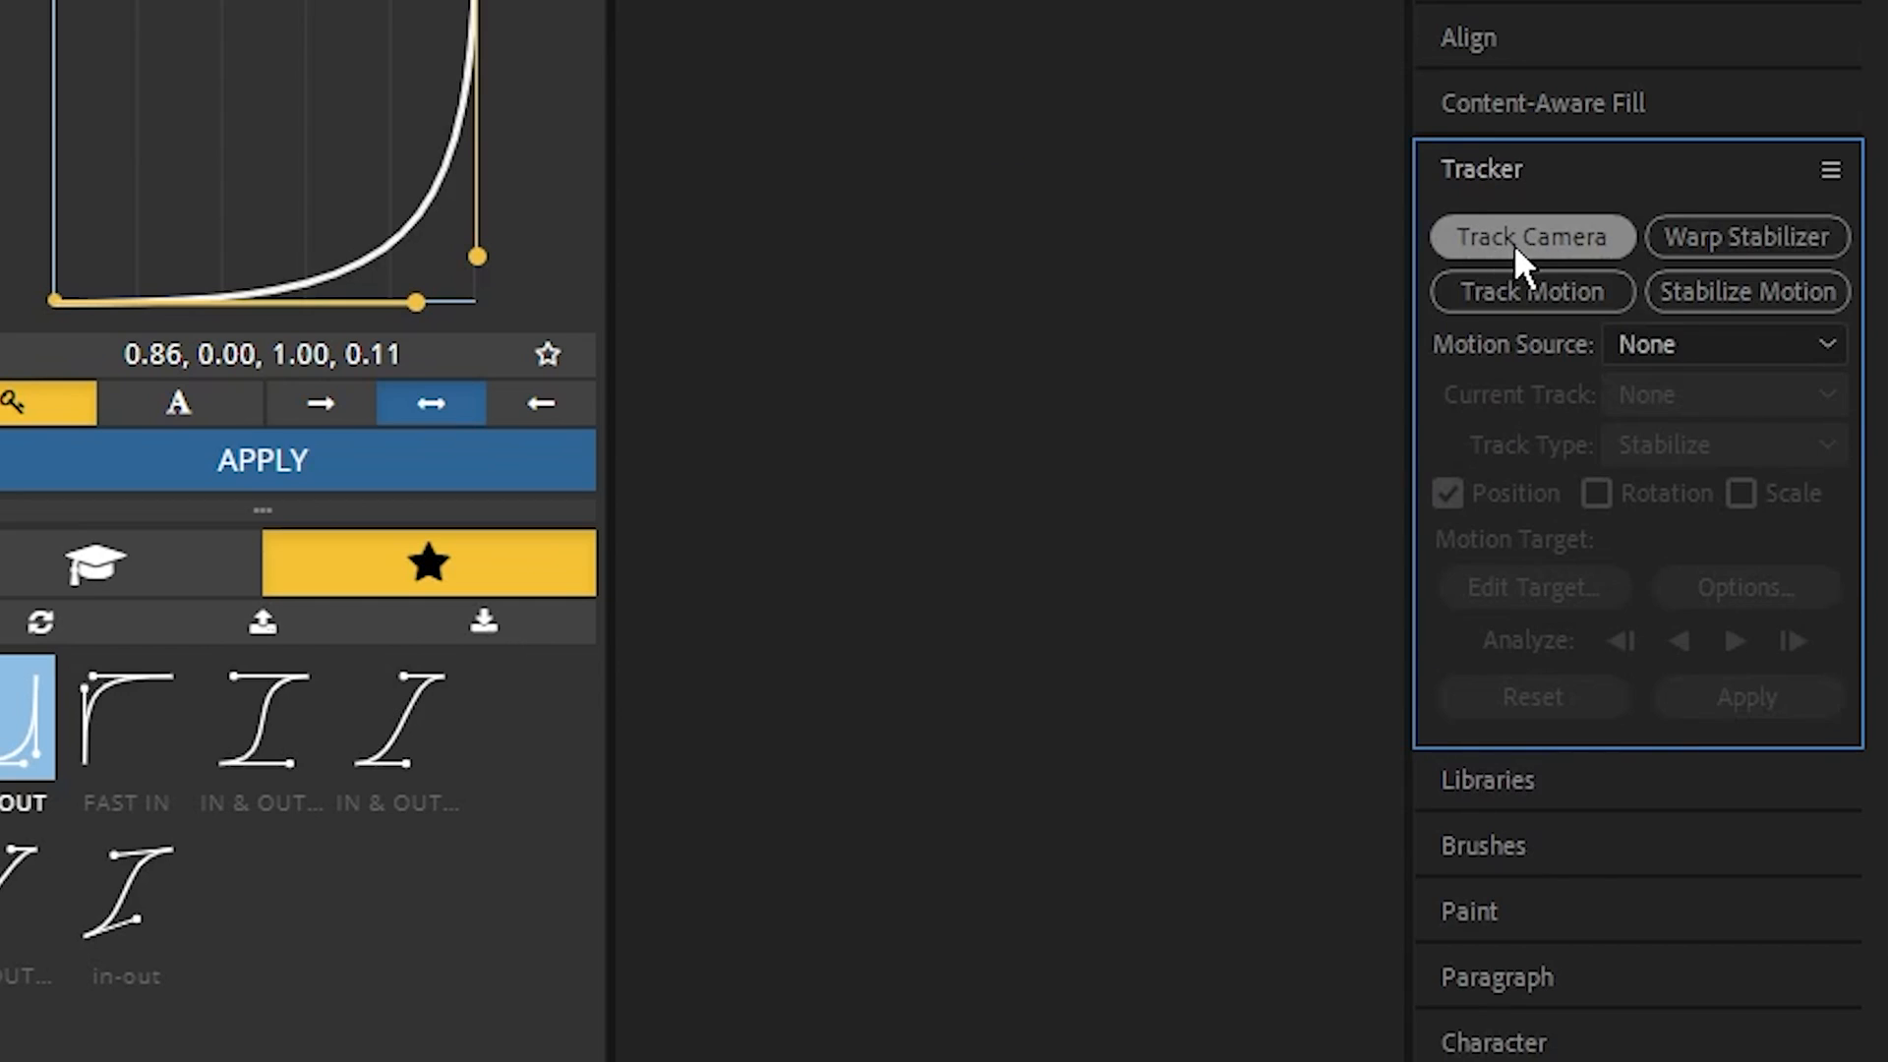
{"action": "left_click", "coordinate": [1530, 236]}
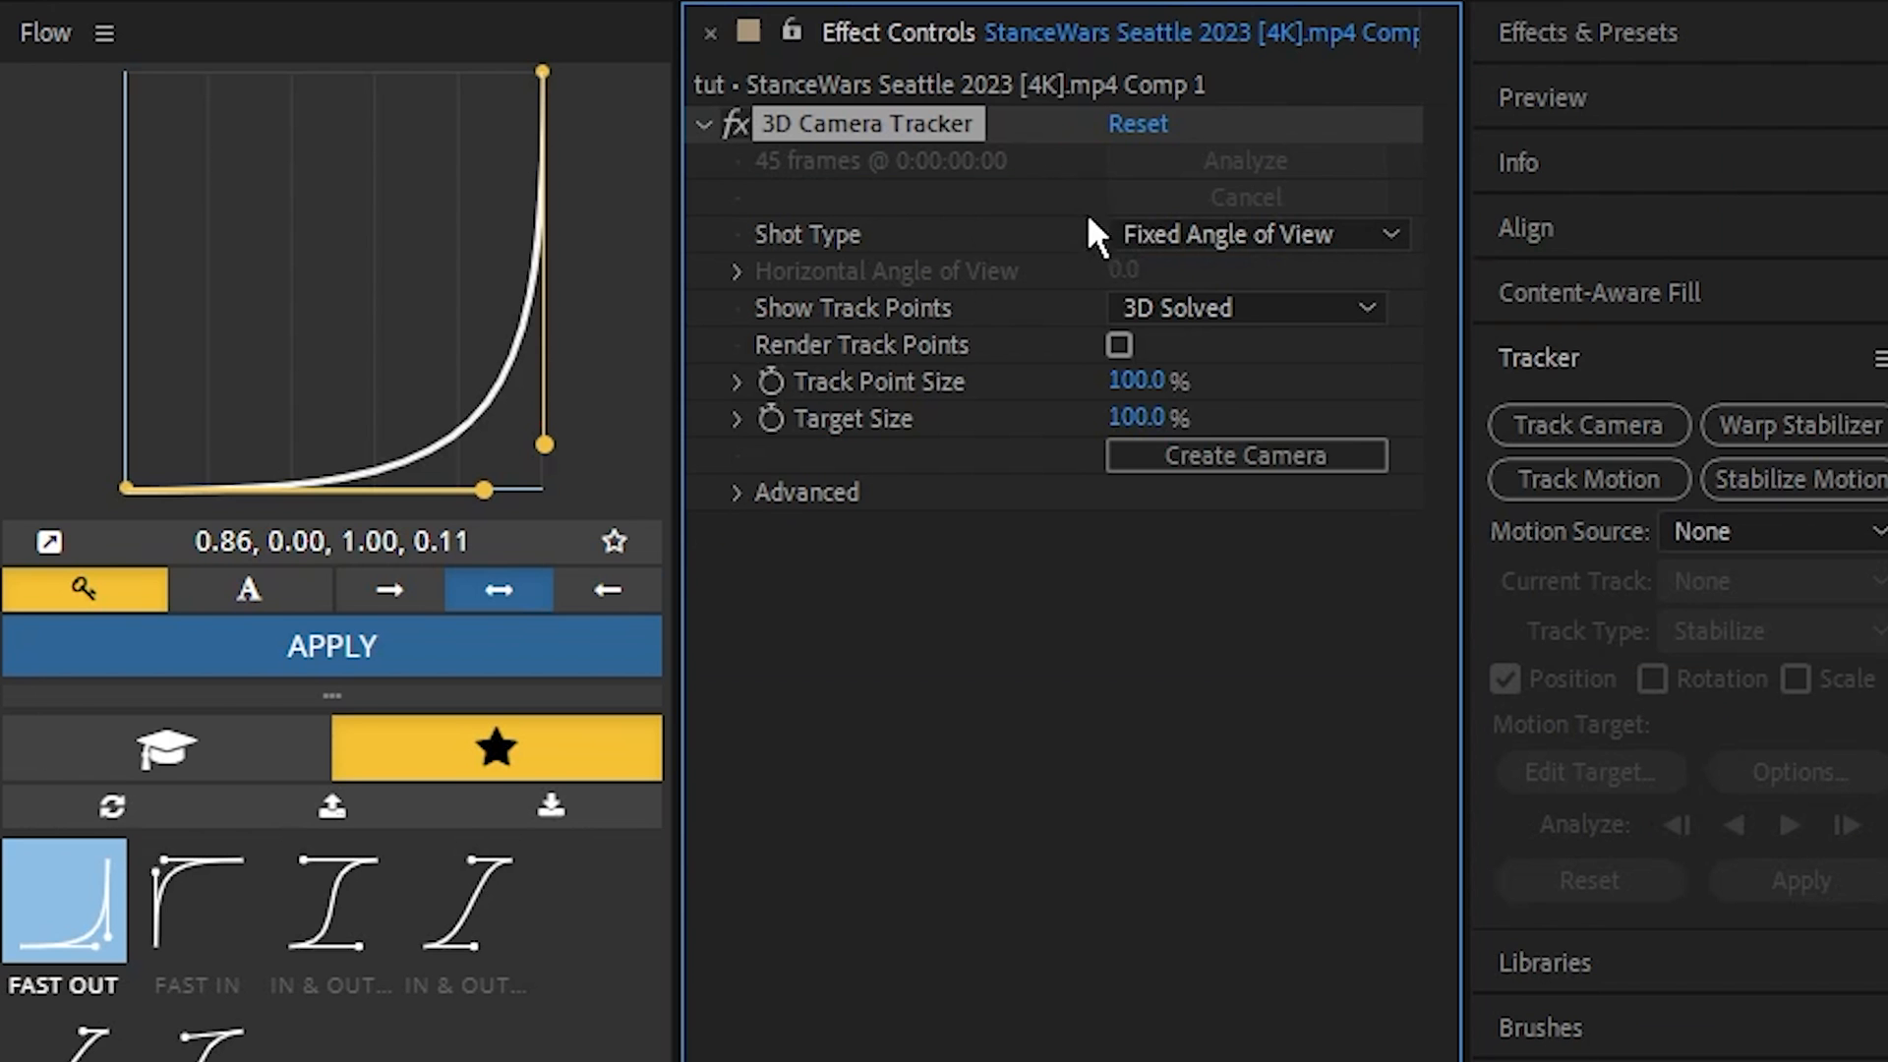
{"action": "left_click", "coordinate": [1246, 234]}
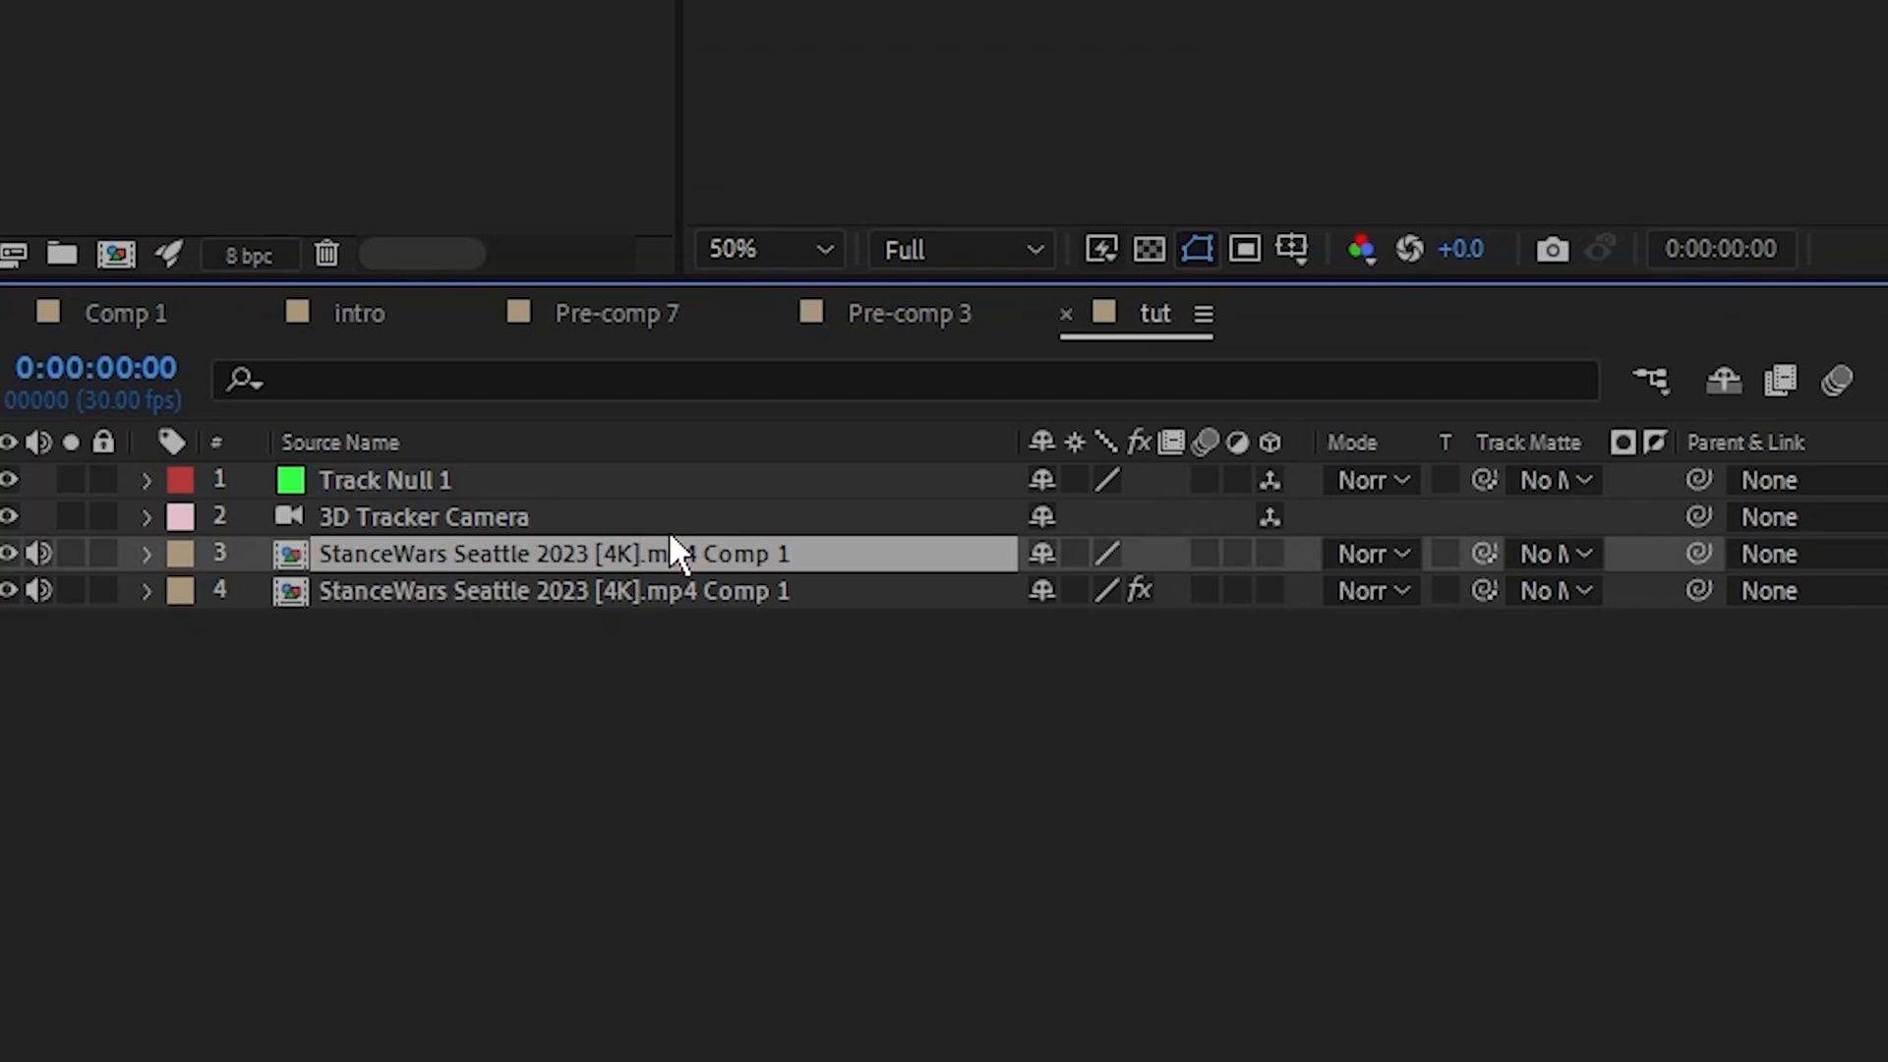
Generate a Content-Aware Fill layer on a footage copy that removes the car from the road.
{"action": "left_click", "coordinate": [143, 555]}
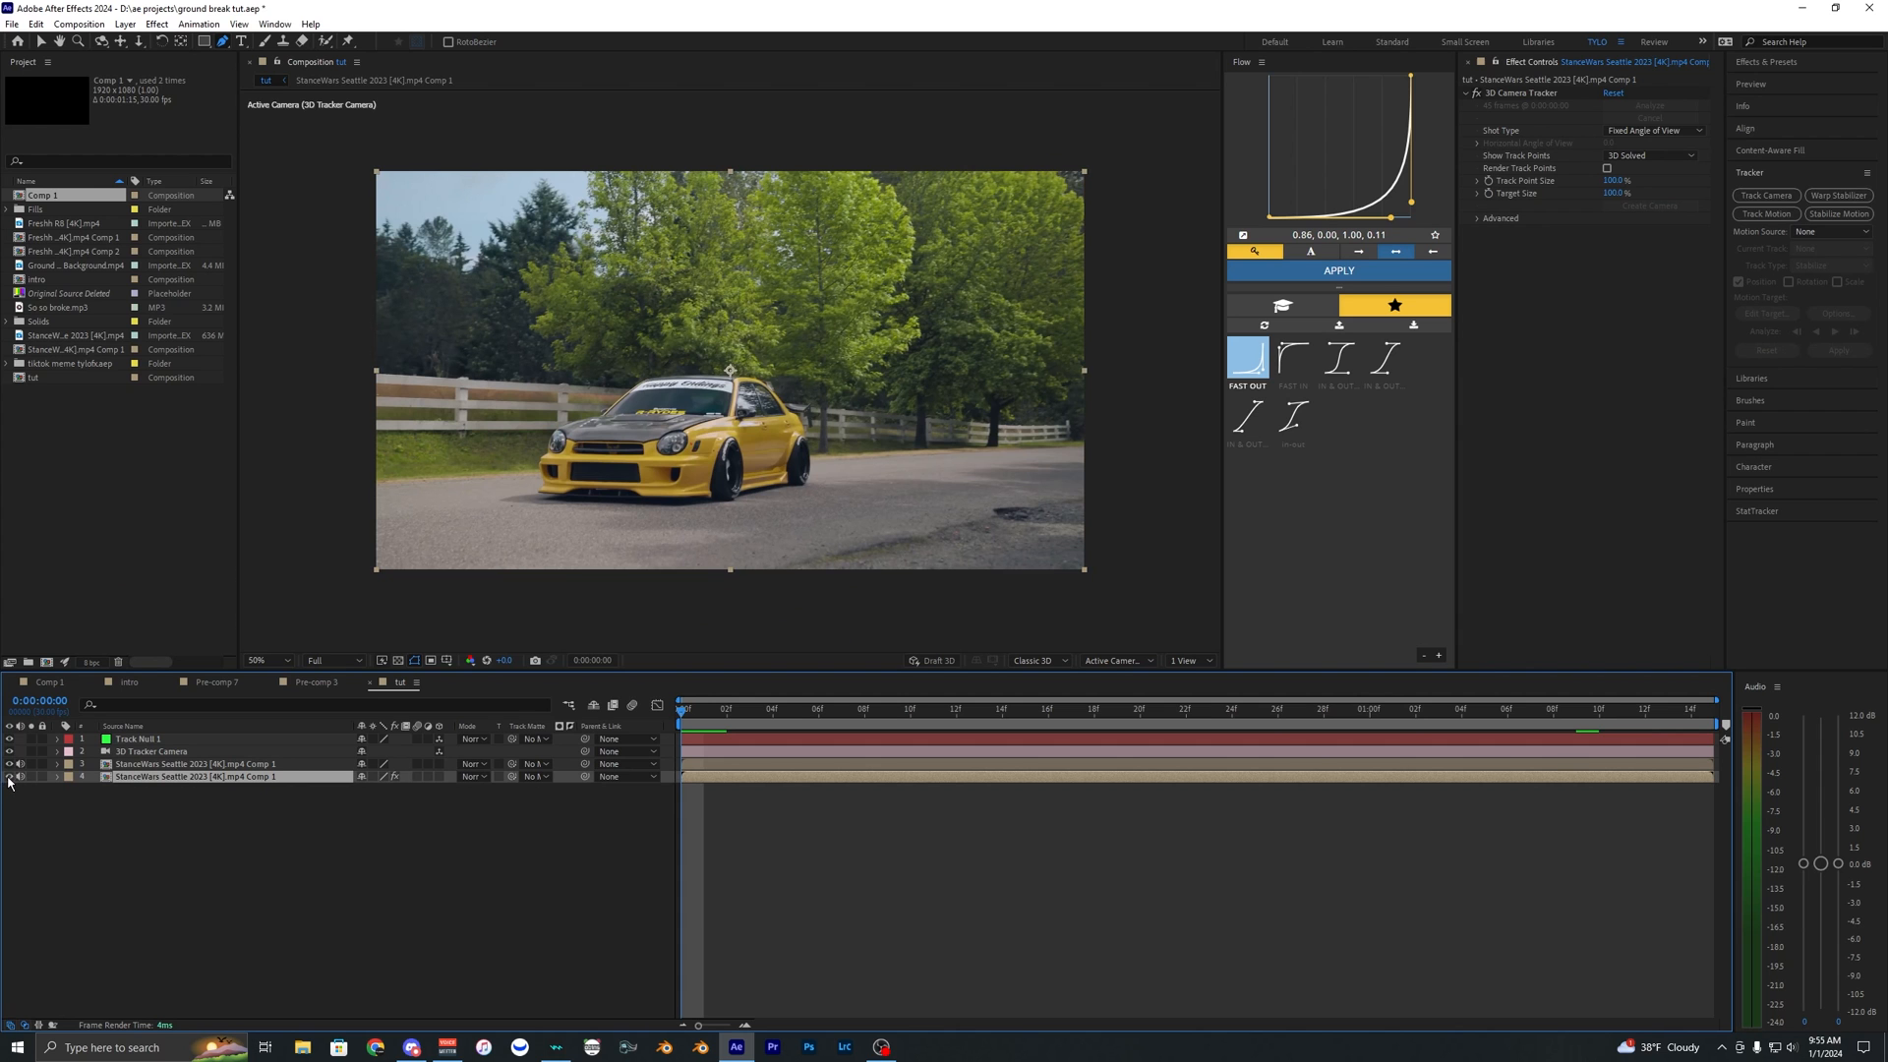
{"action": "left_click", "coordinate": [1482, 710]}
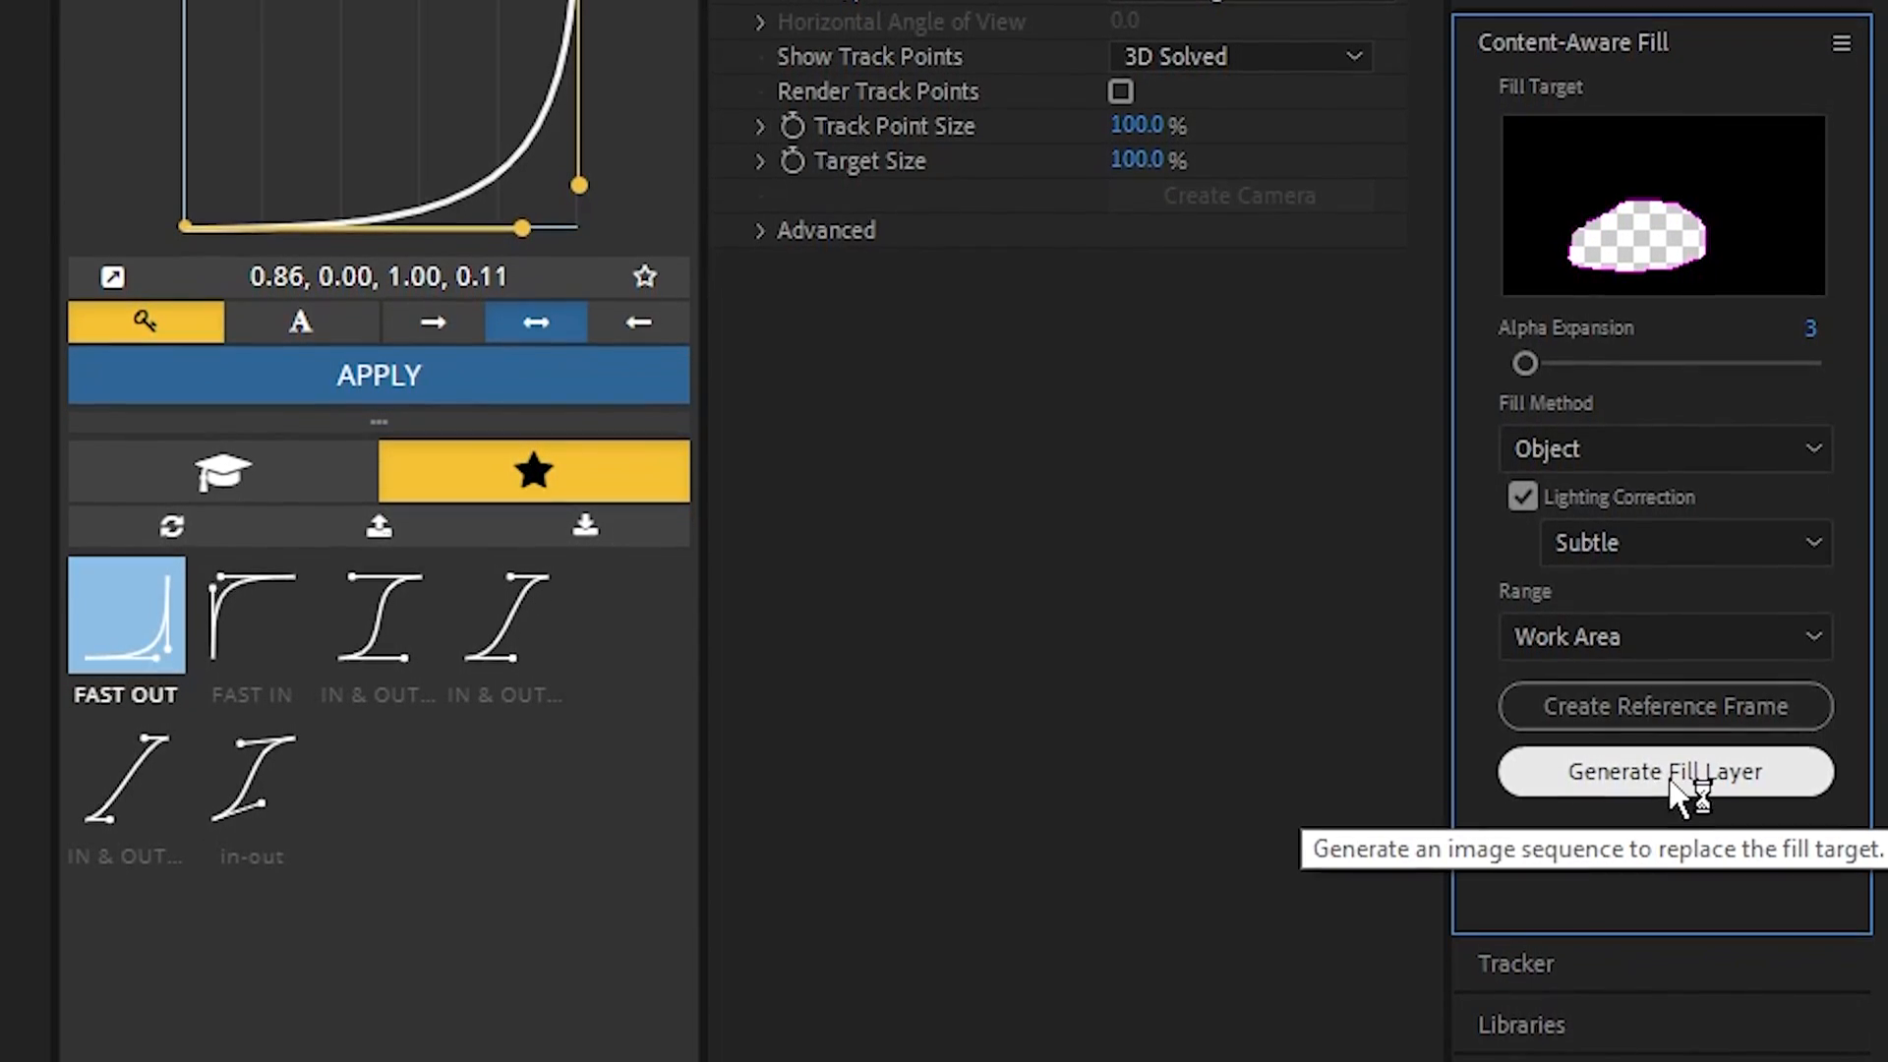
{"action": "left_click", "coordinate": [1664, 771]}
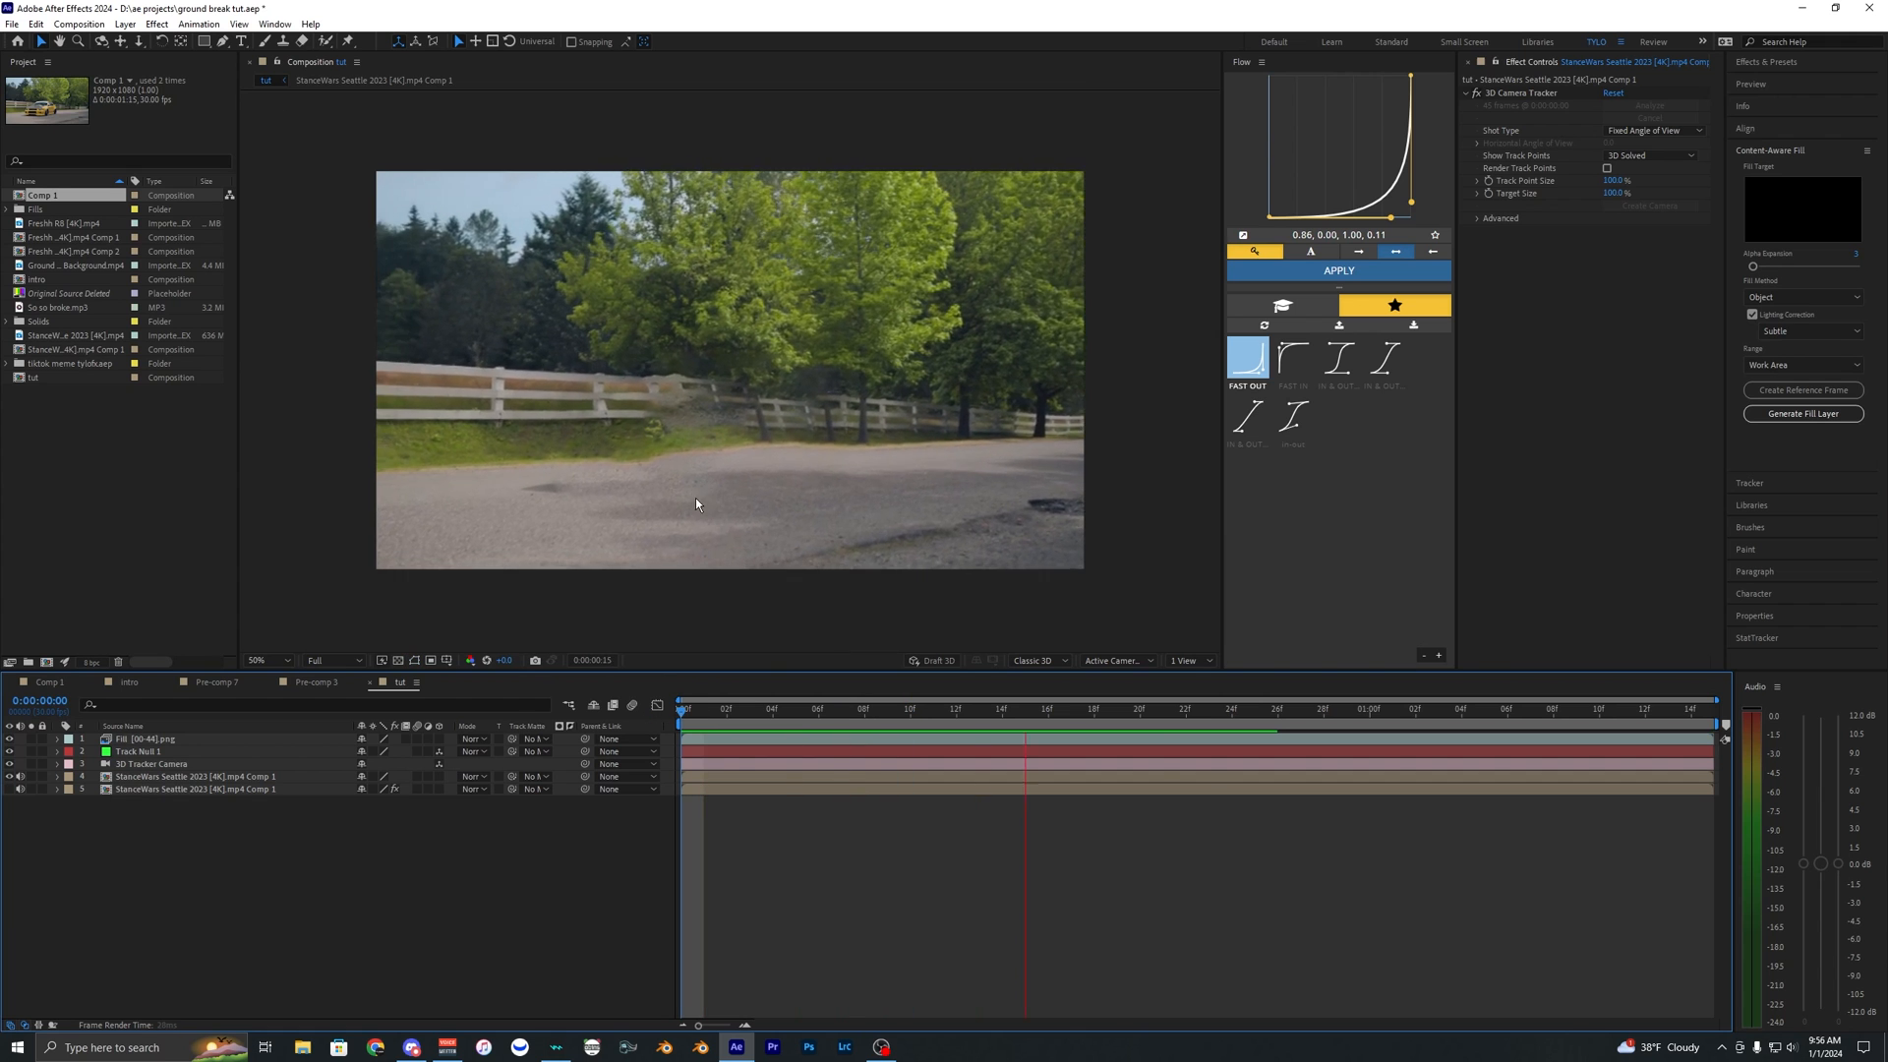
{"action": "left_click", "coordinate": [1162, 710]}
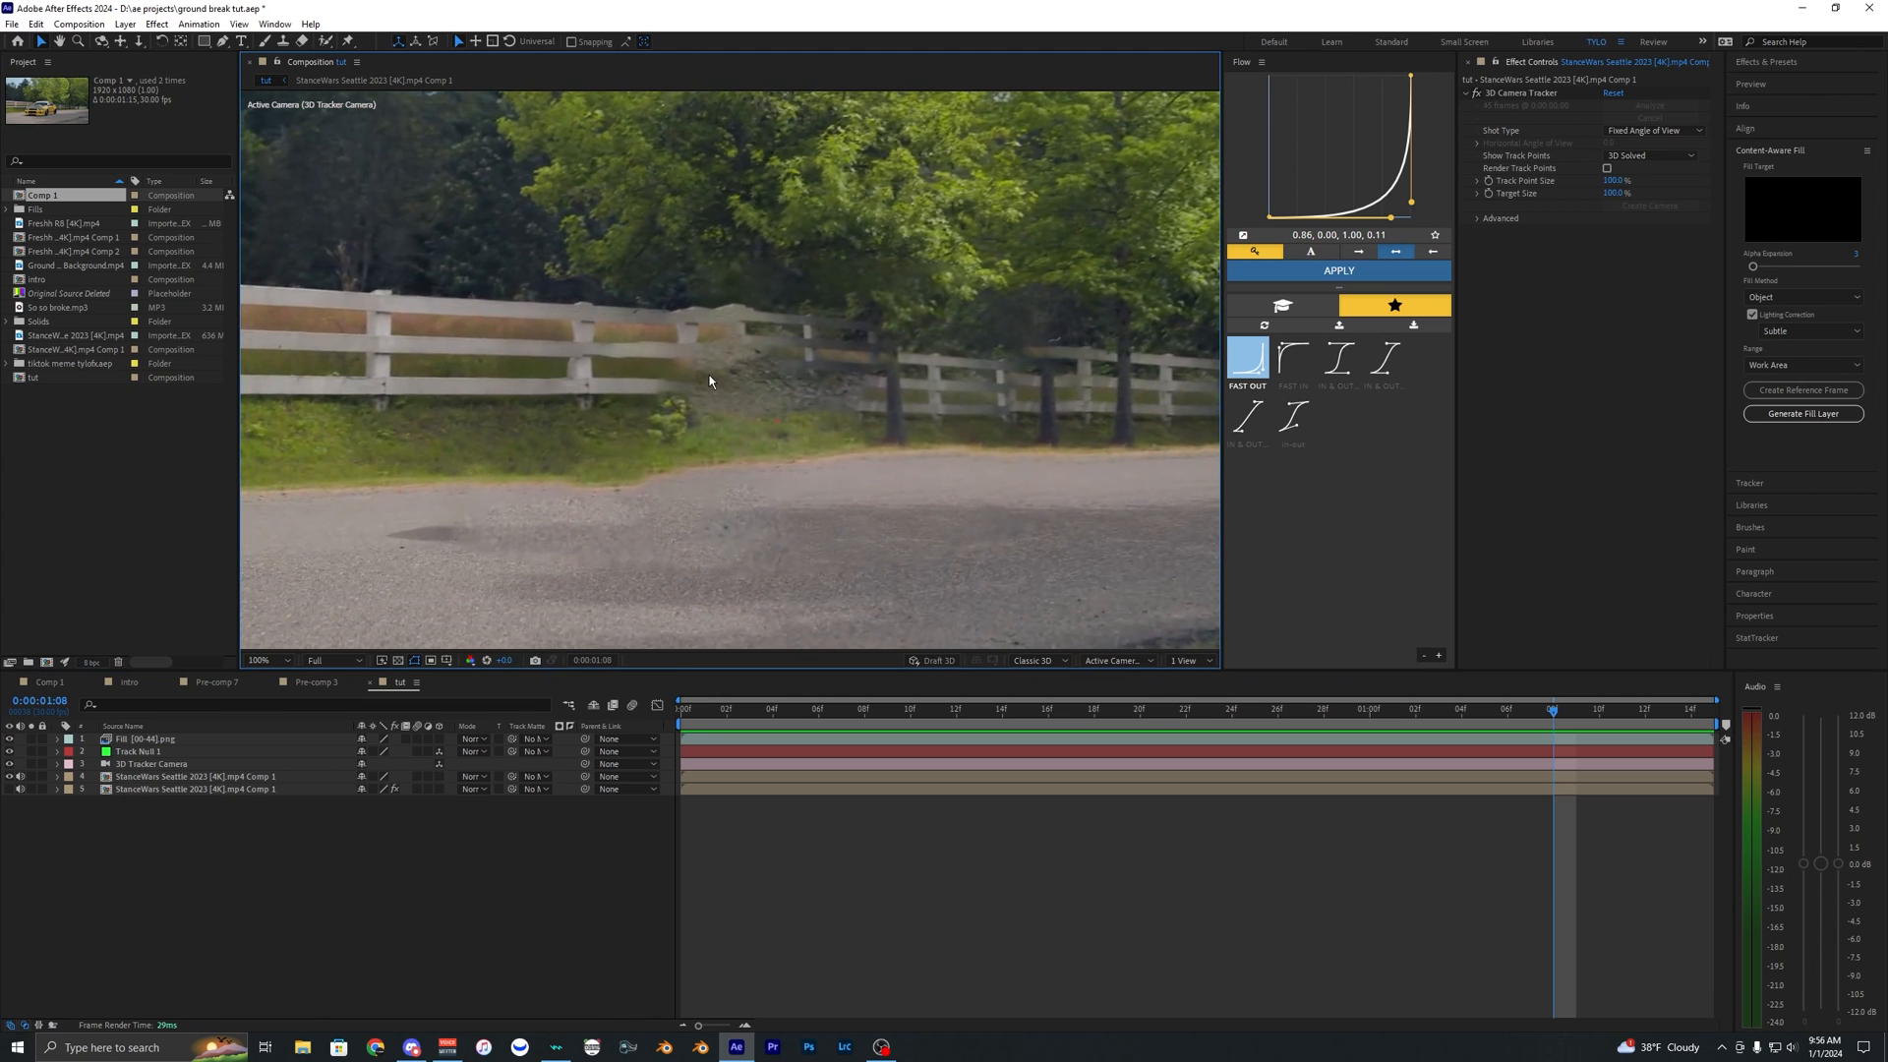
{"action": "mouse_move", "coordinate": [693, 444]}
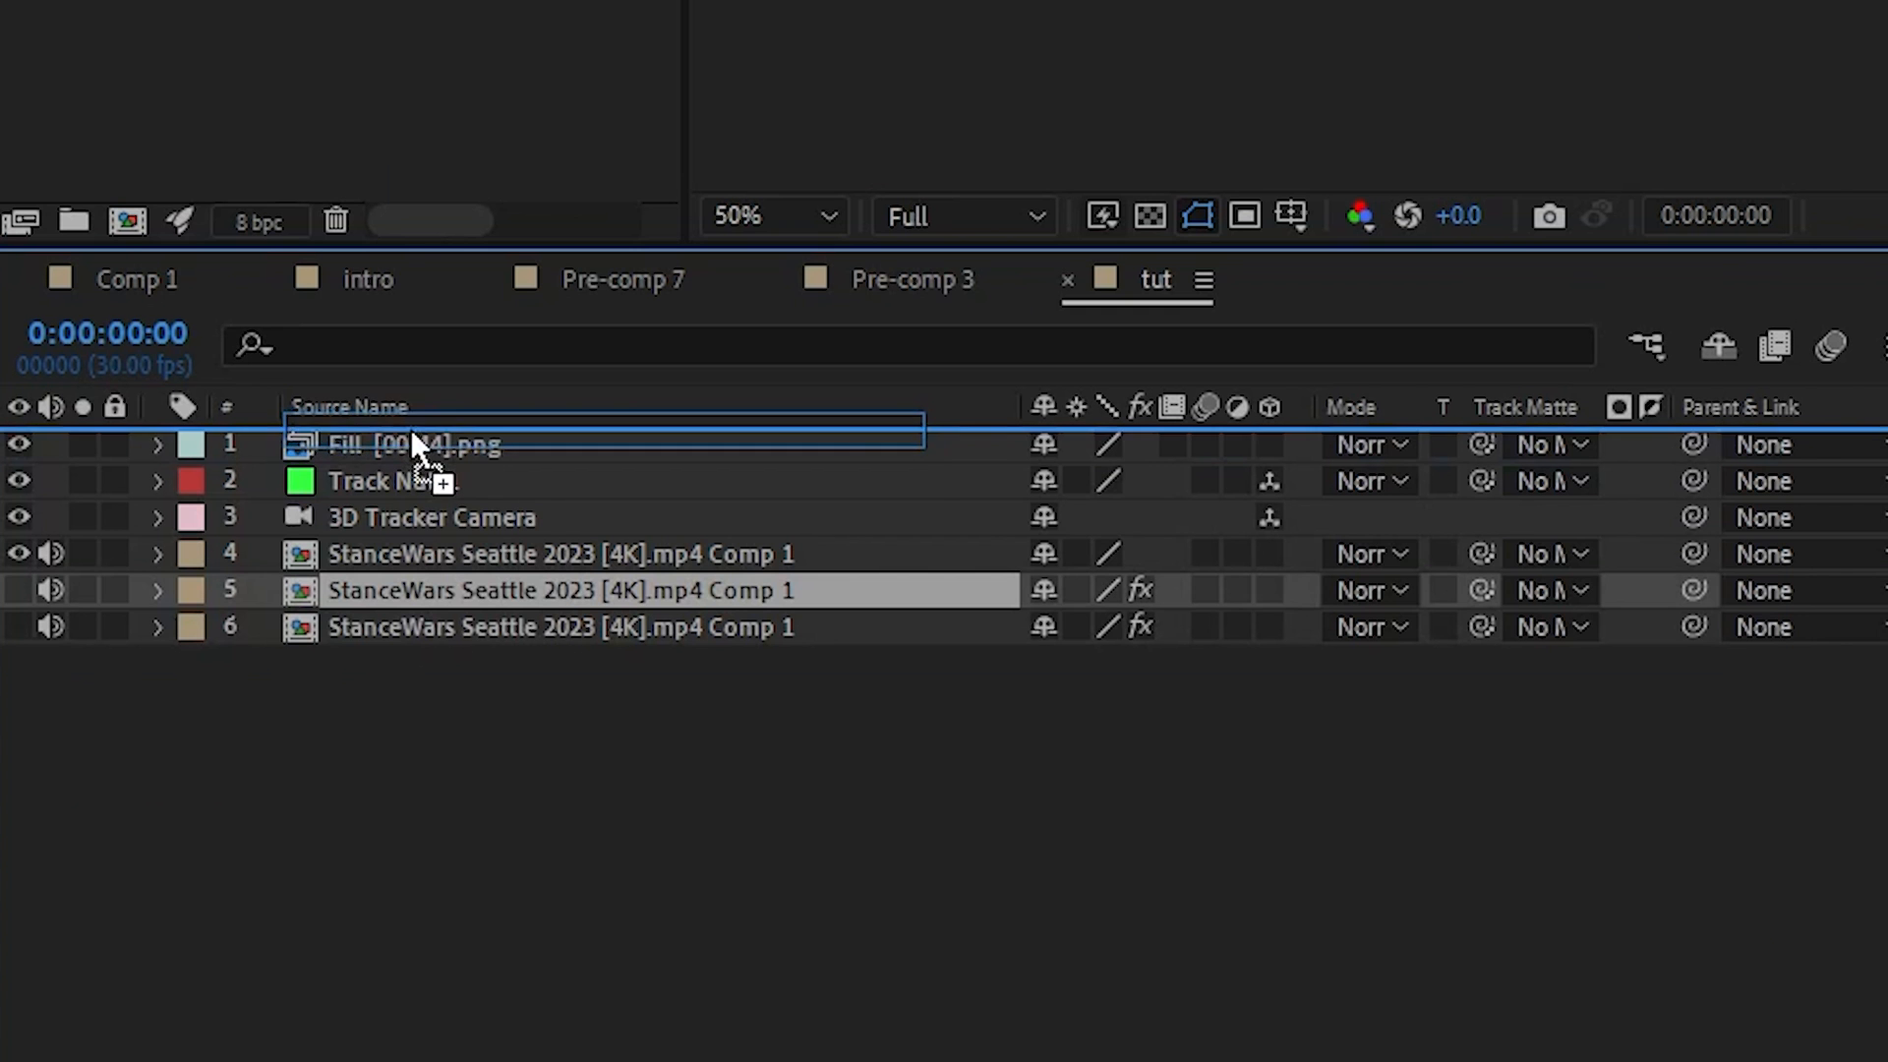
Move a footage copy above the fill layer and isolate it for rotoscoping as CAR.
{"action": "left_click_drag", "start_coordinate": [601, 590], "coordinate": [602, 442]}
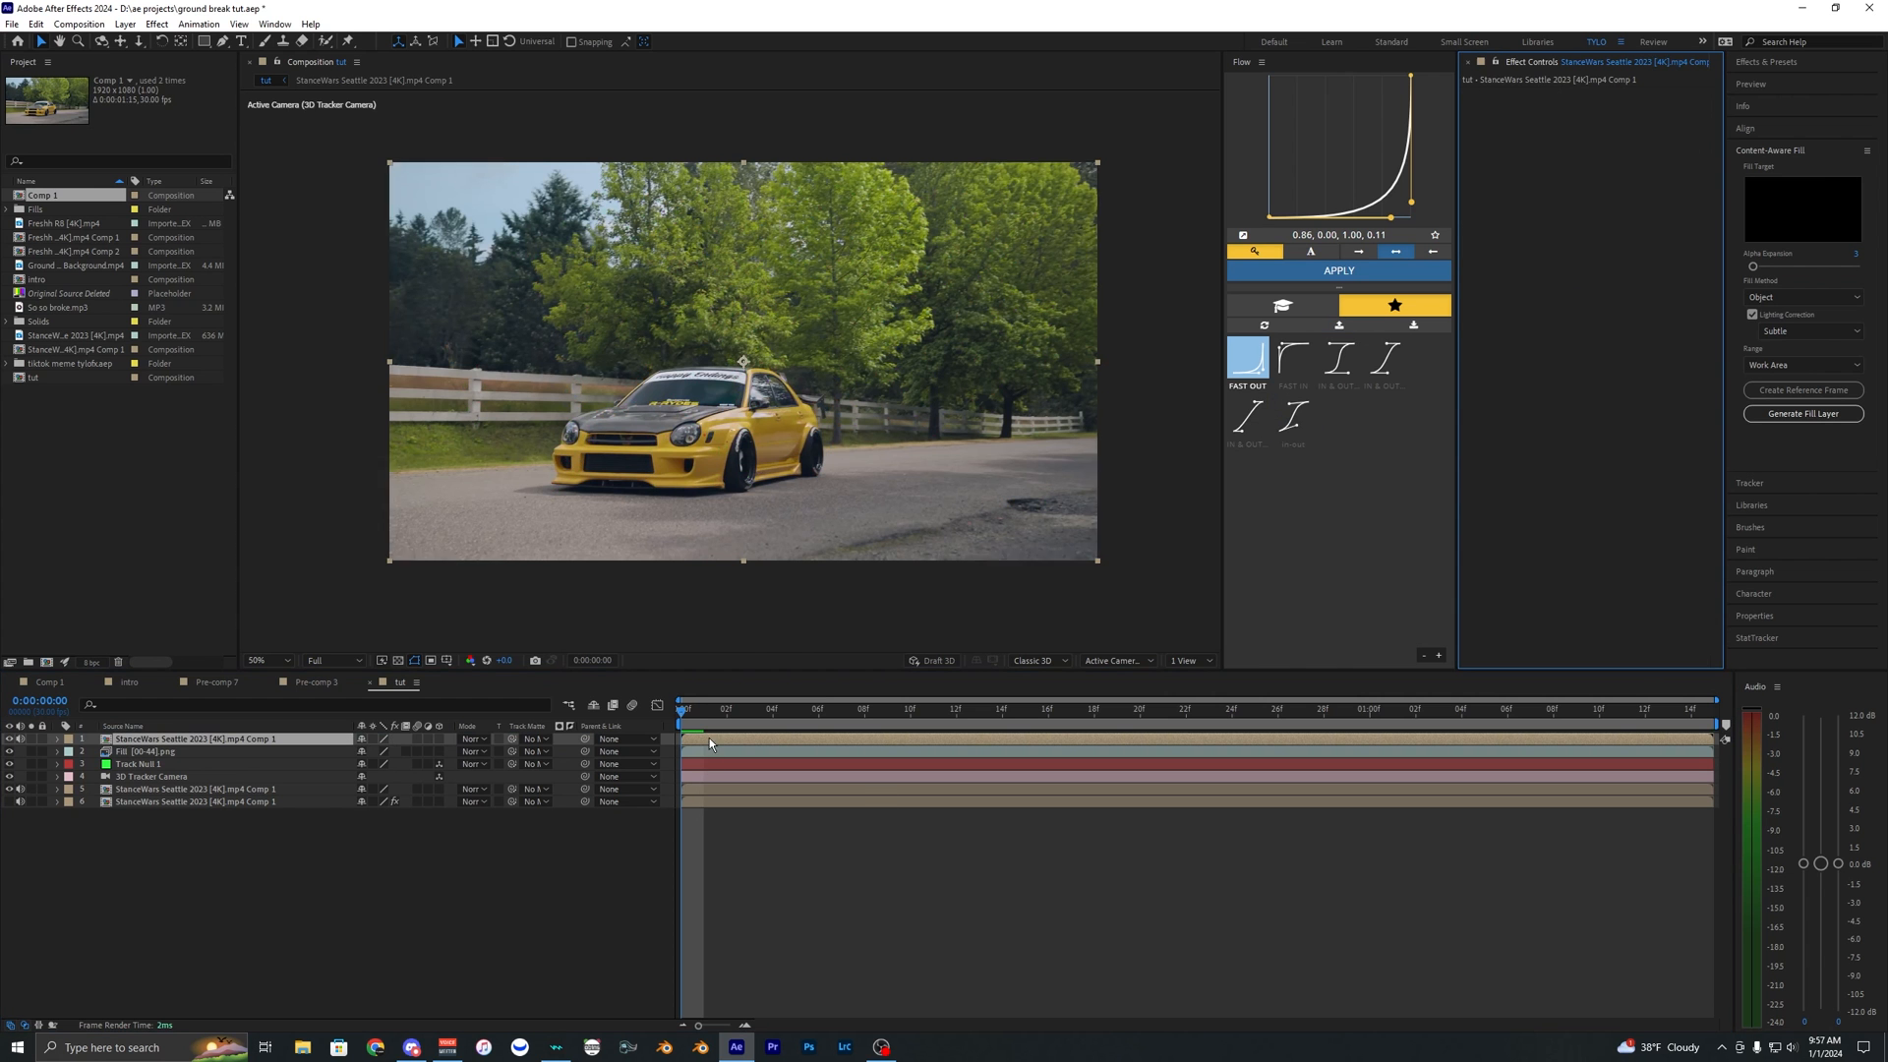
{"action": "double_click", "coordinate": [181, 738]}
{"action": "type", "text": "CAR"}
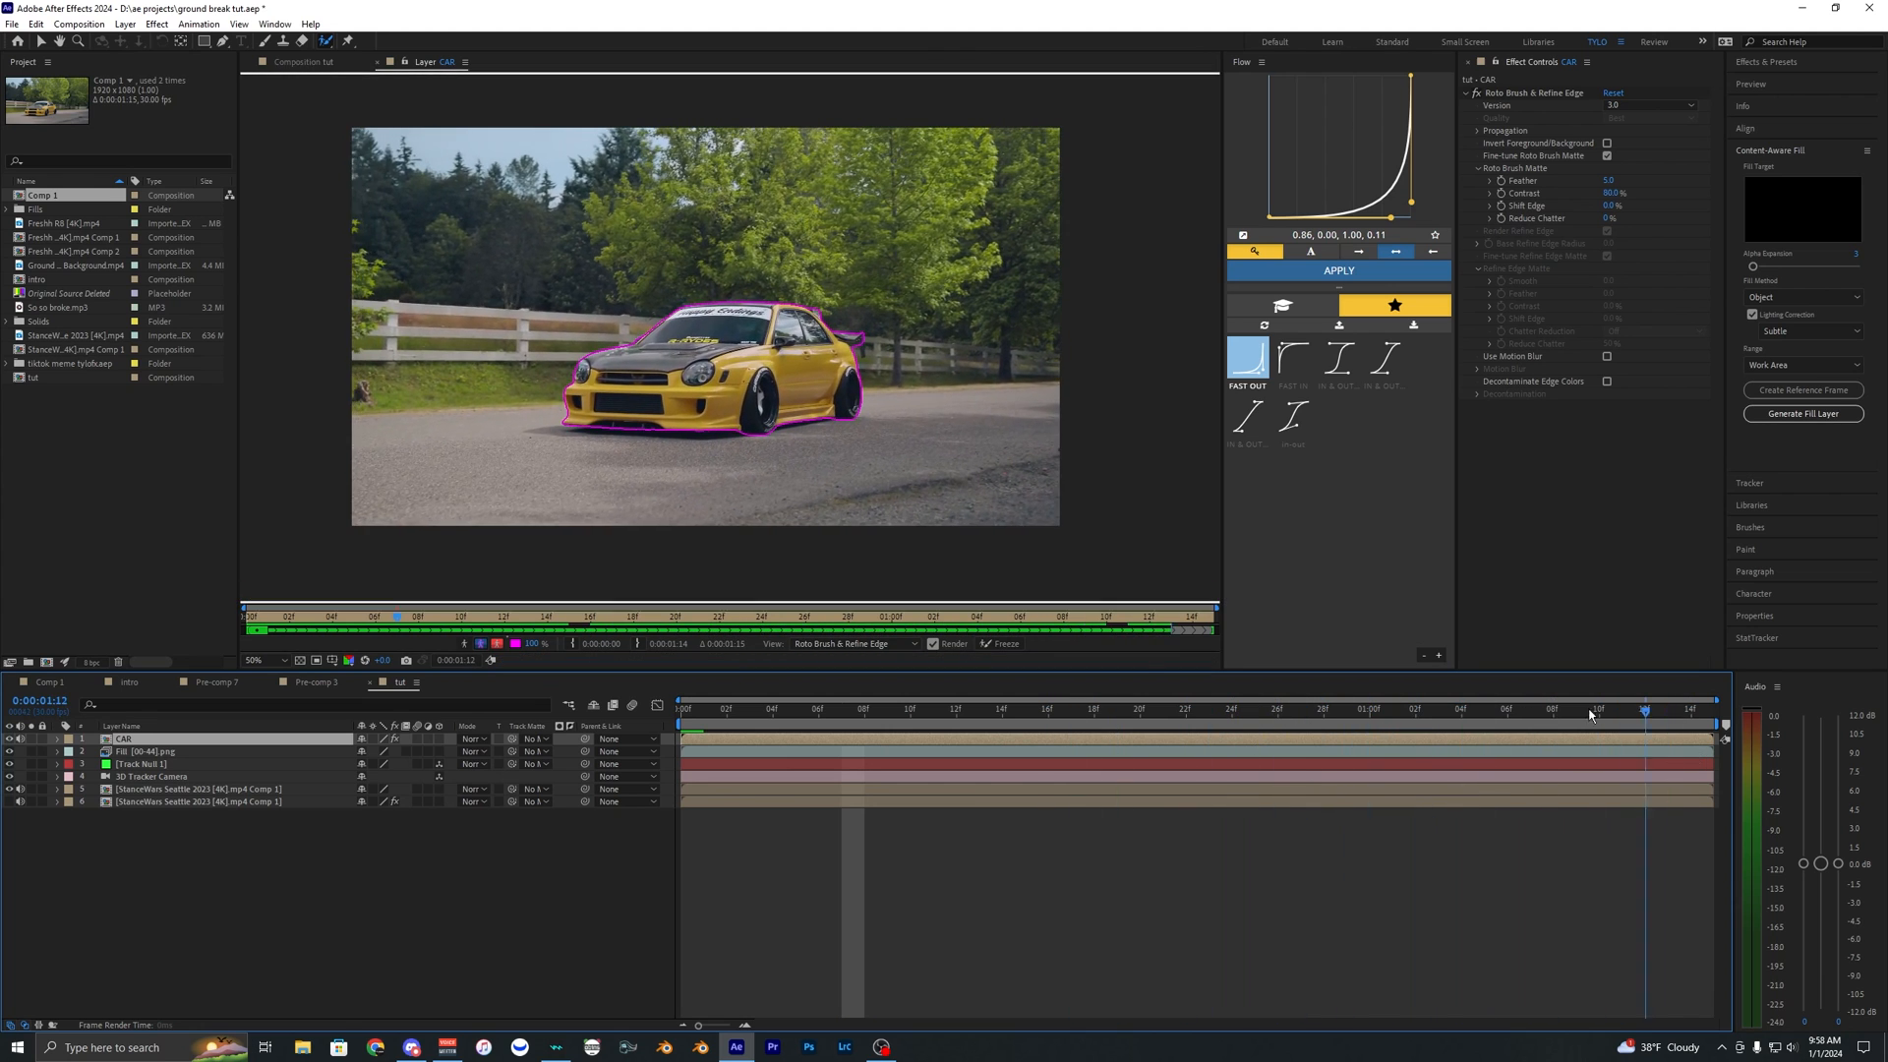
Rotoscope the car with Roto Brush version 3.0 and freeze the matte across the clip.
{"action": "left_click", "coordinate": [1650, 104]}
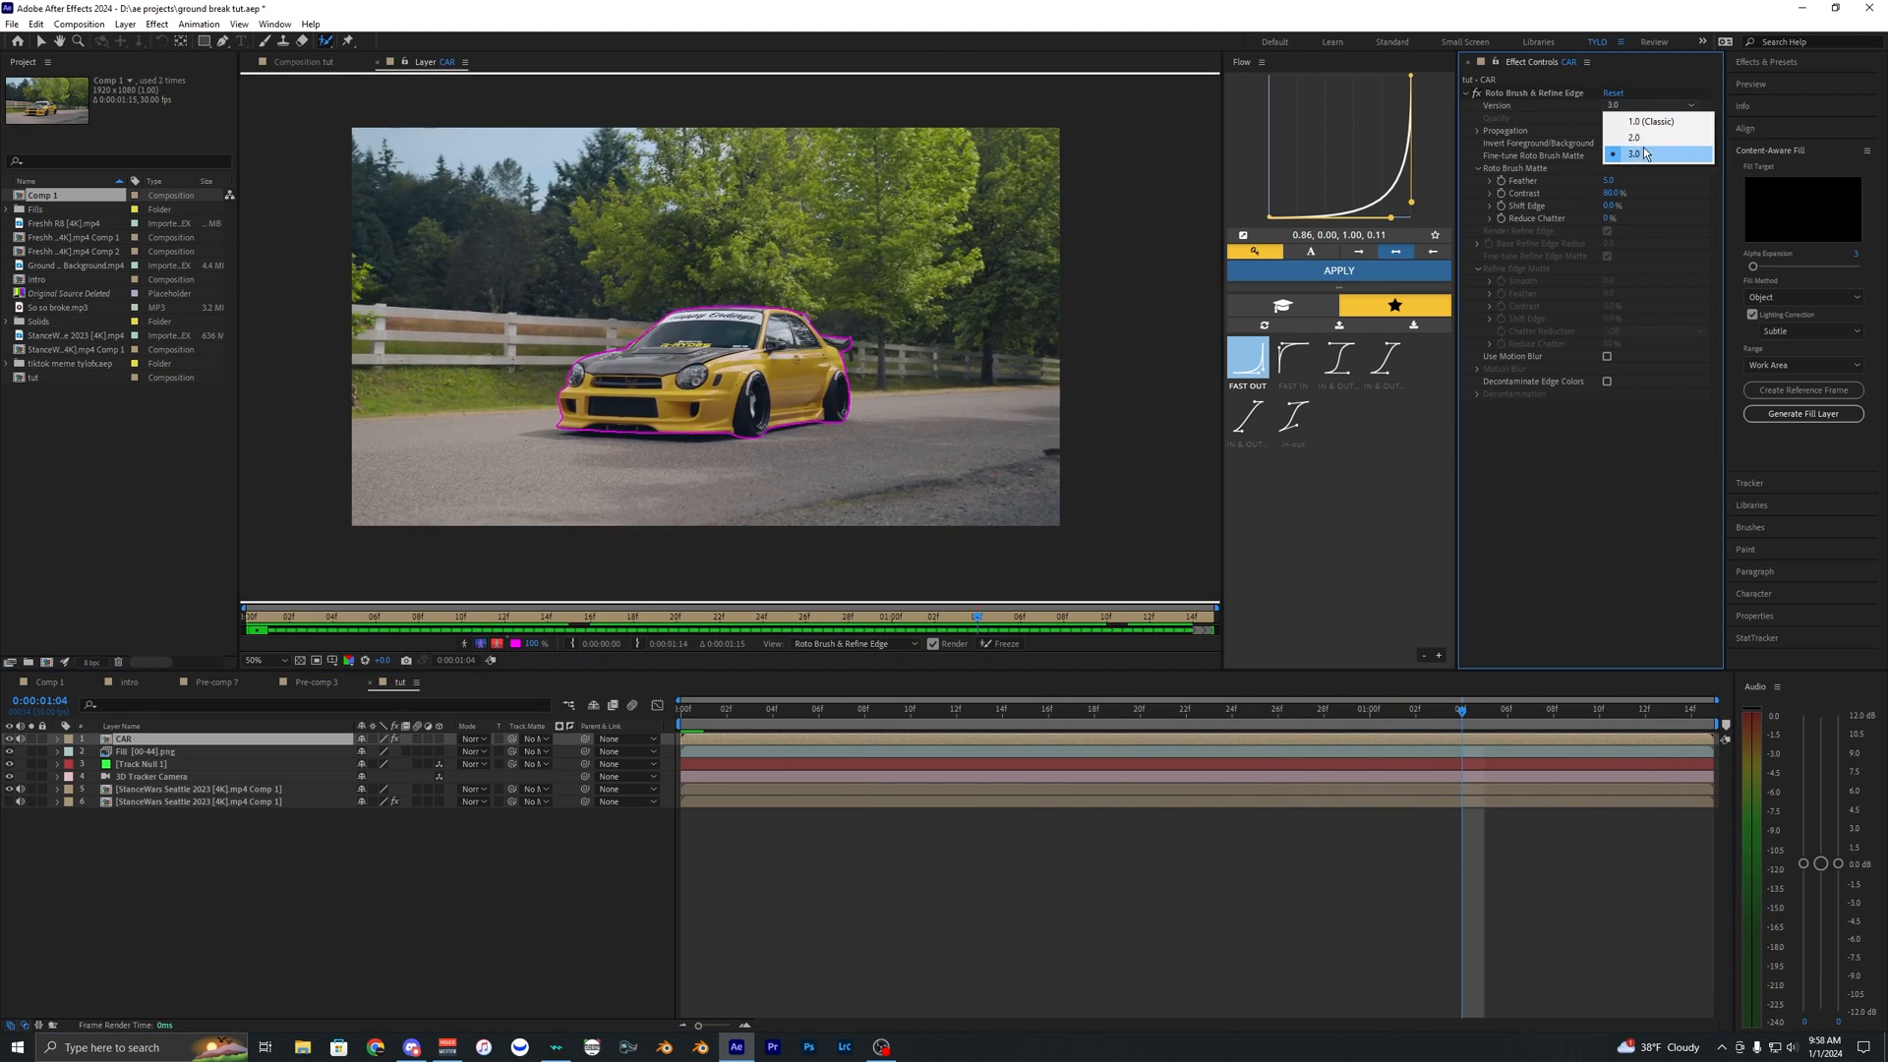
{"action": "left_click", "coordinate": [1530, 707]}
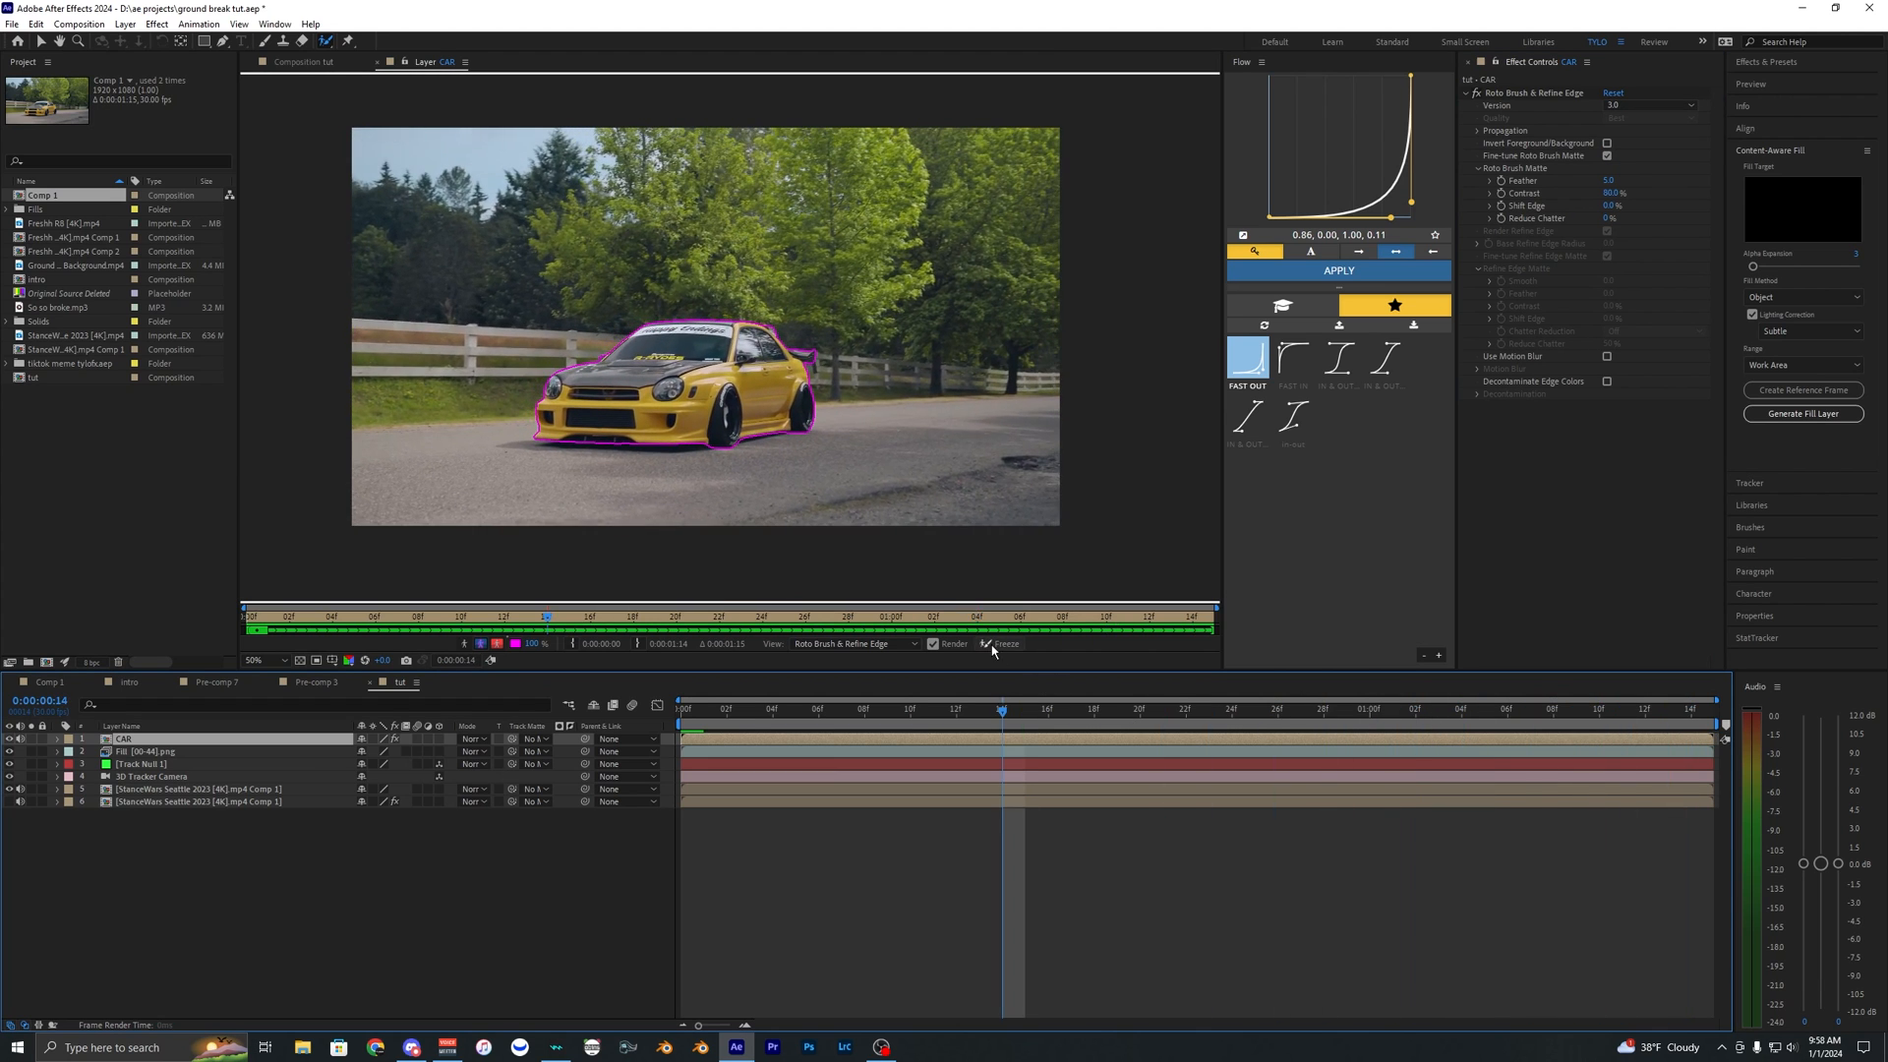
{"action": "left_click", "coordinate": [988, 643]}
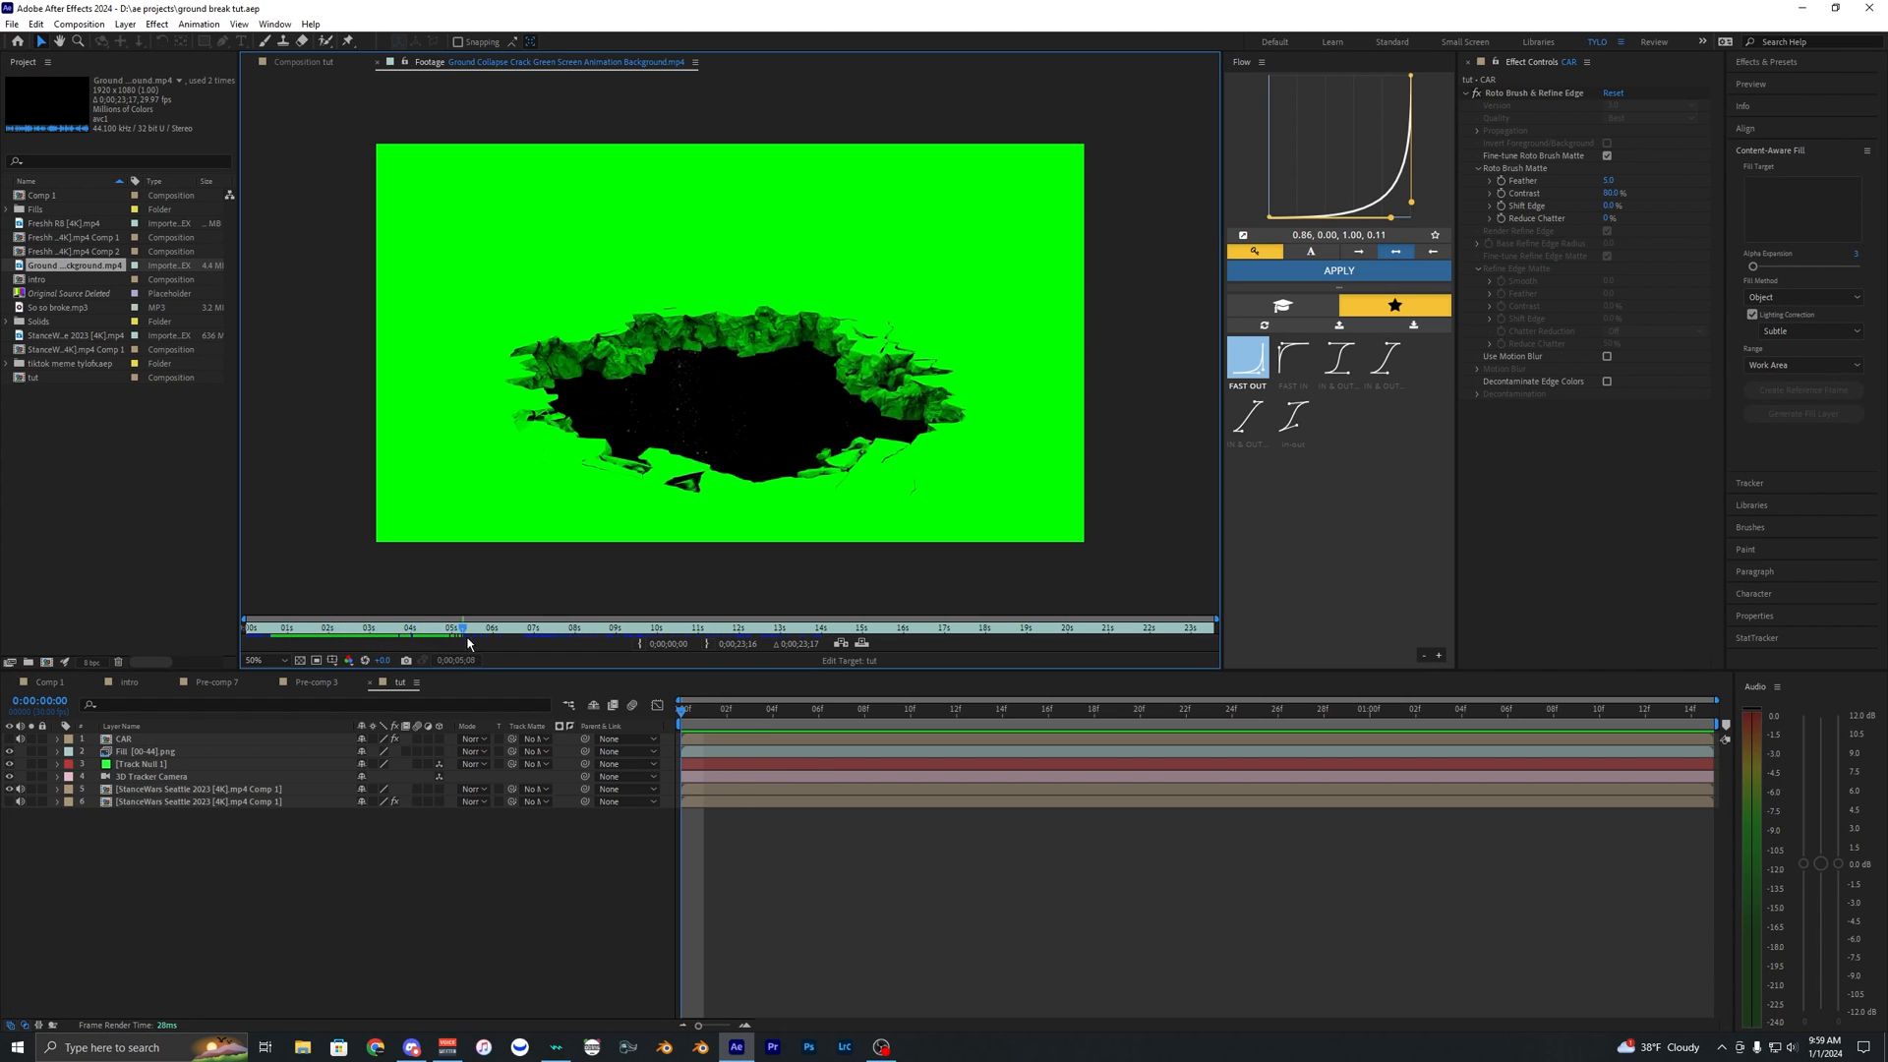
Time-stretch the ground-crack green-screen clip to 40%.
{"action": "left_click", "coordinate": [373, 625]}
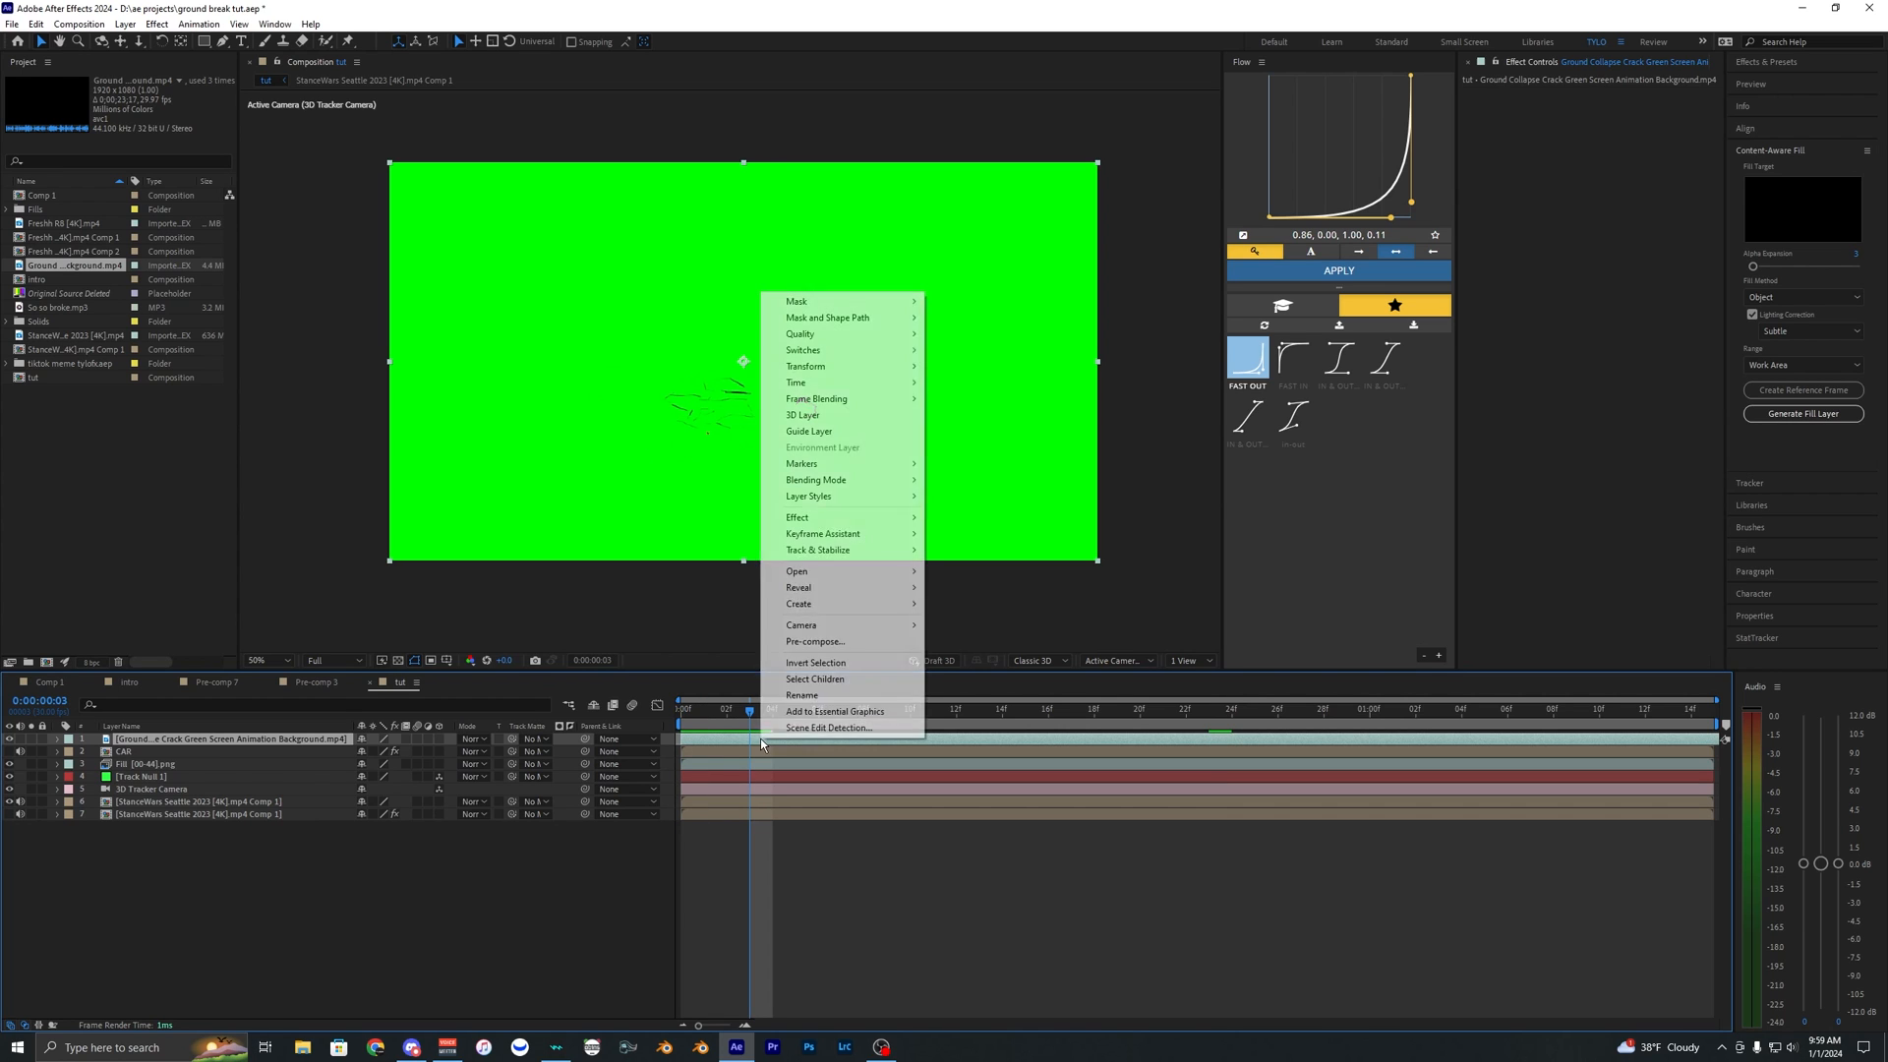
{"action": "mouse_move", "coordinate": [796, 383]}
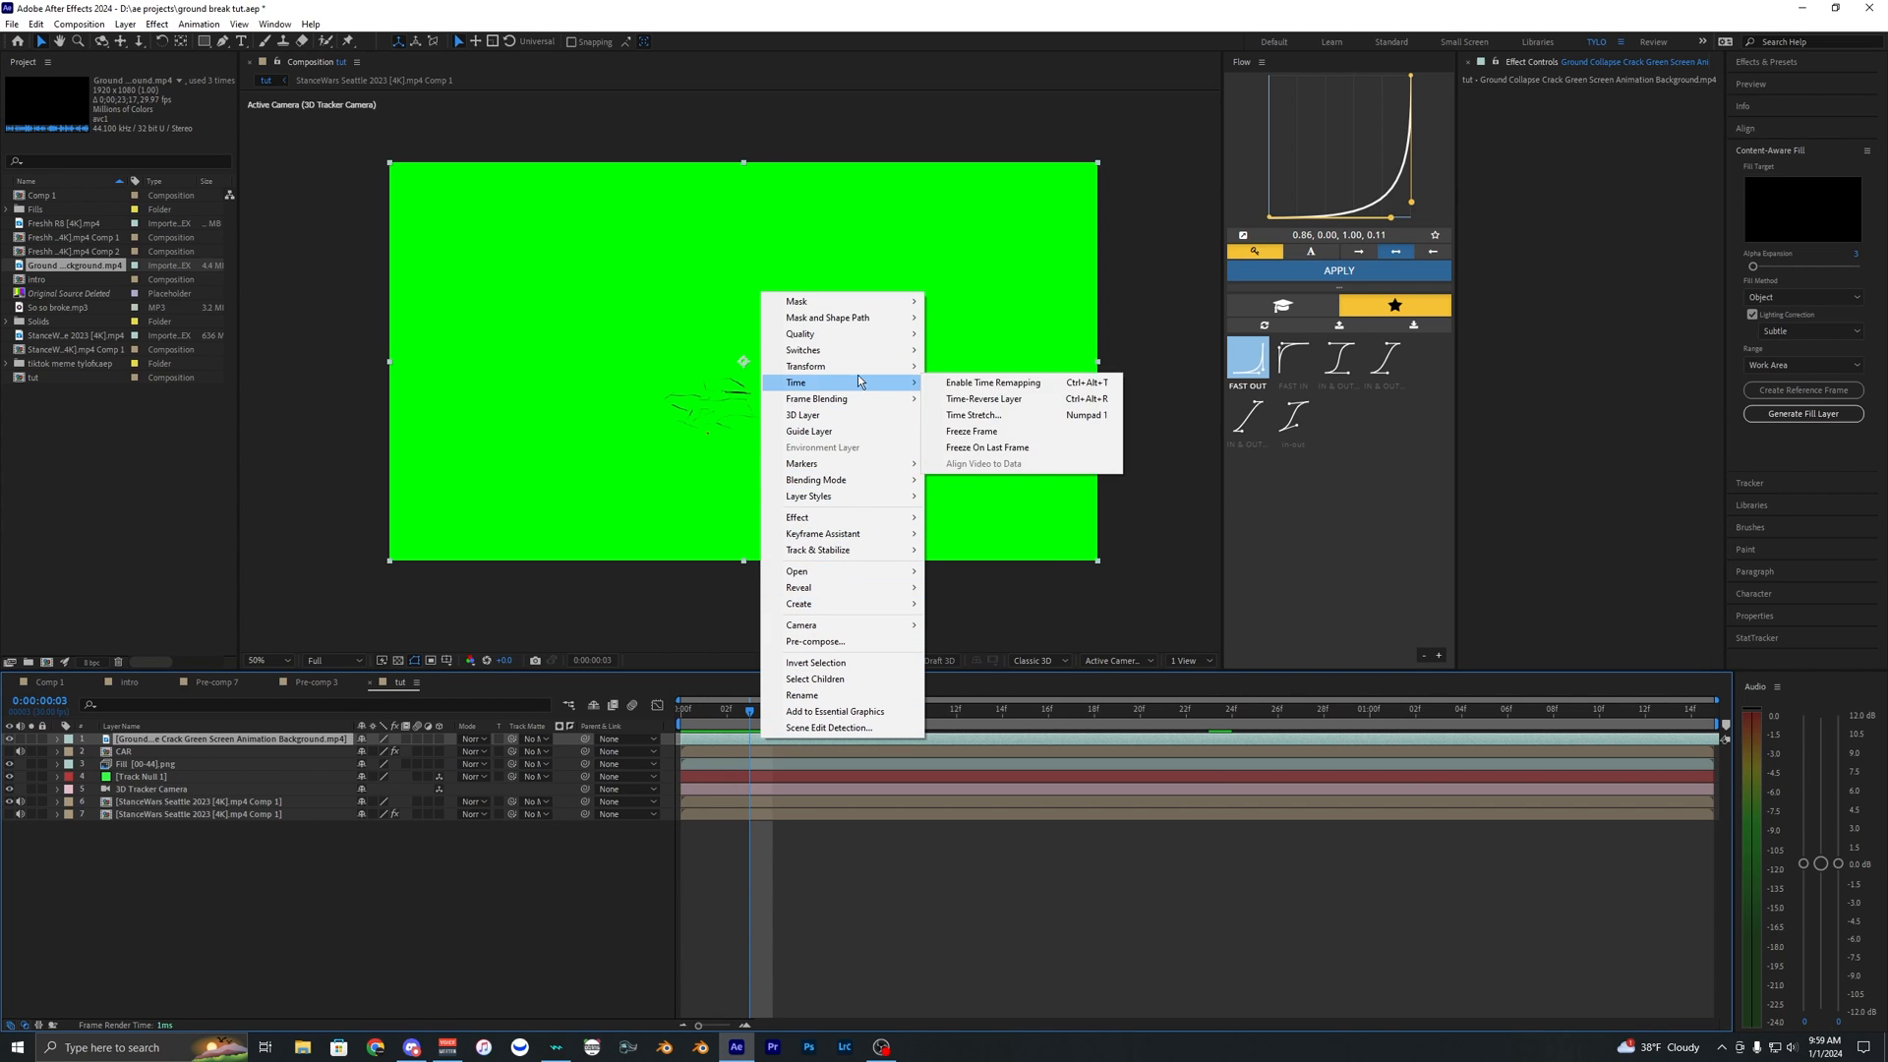
{"action": "left_click", "coordinate": [960, 415]}
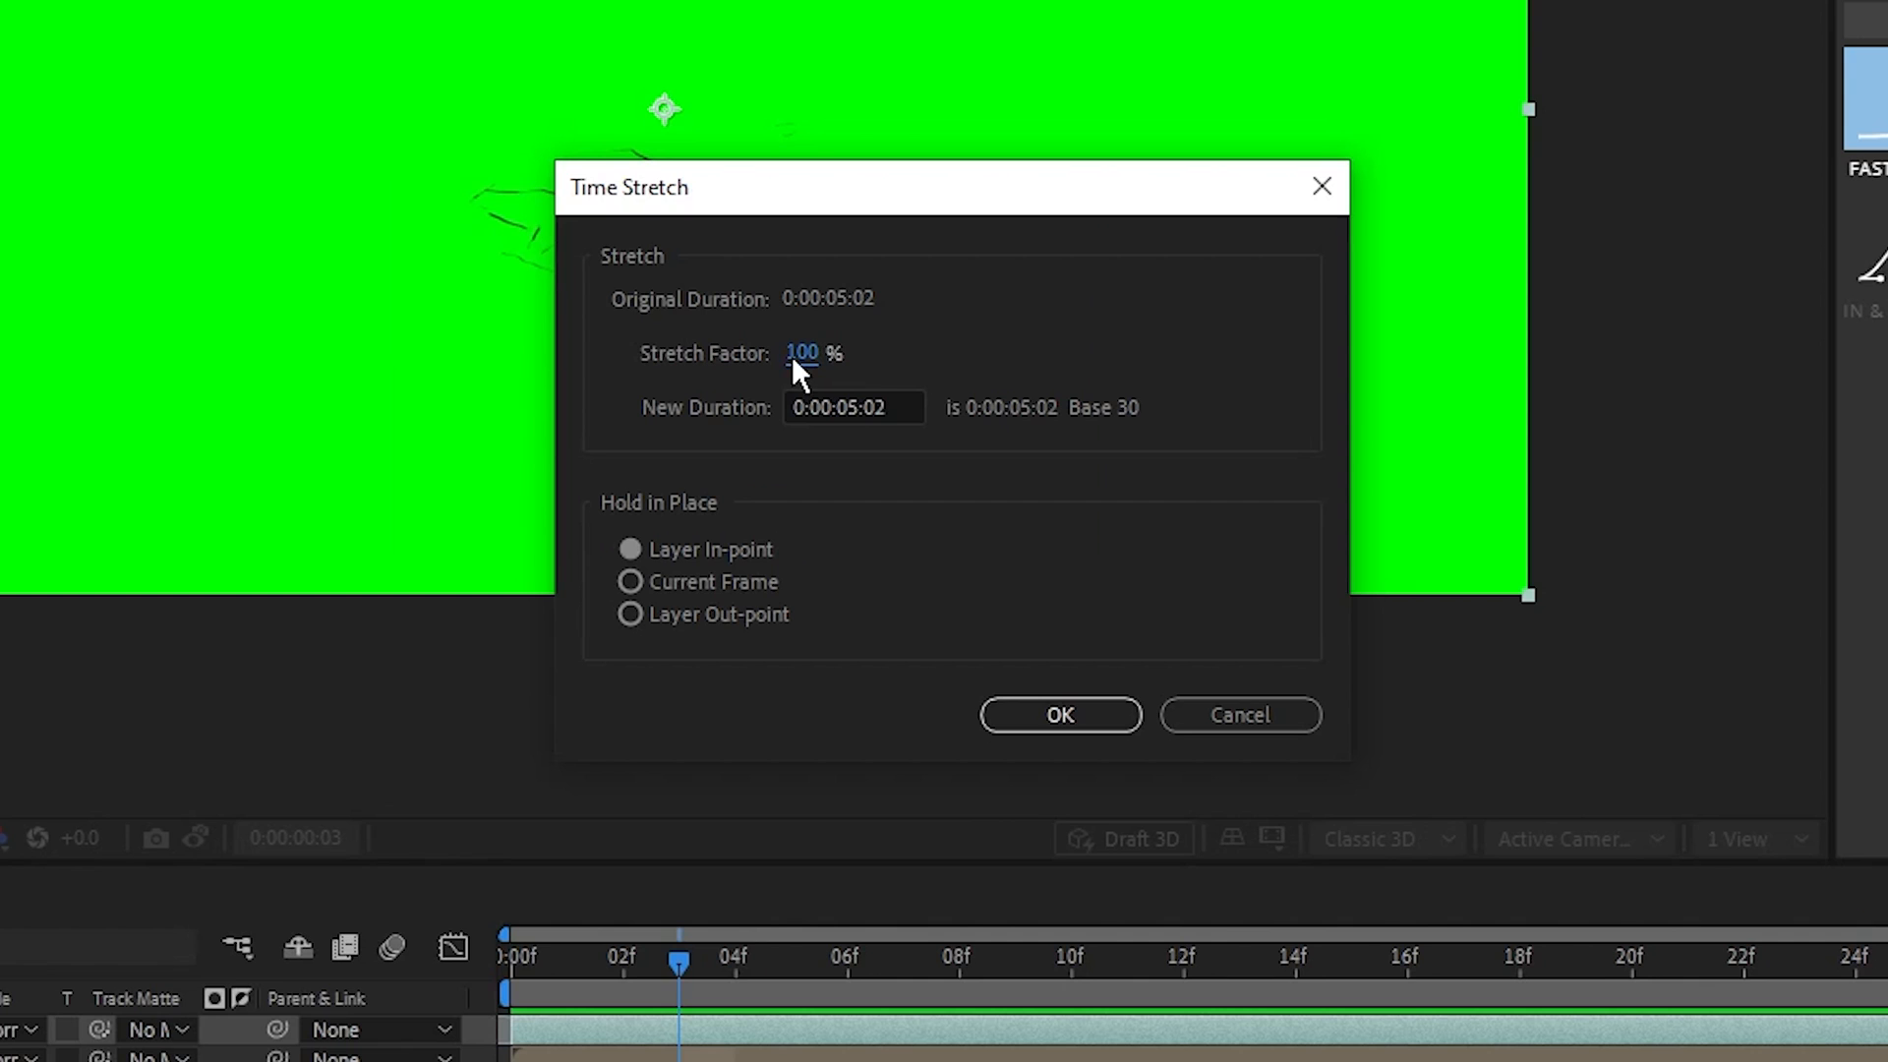
{"action": "type", "text": "40.0°,0.0°"}
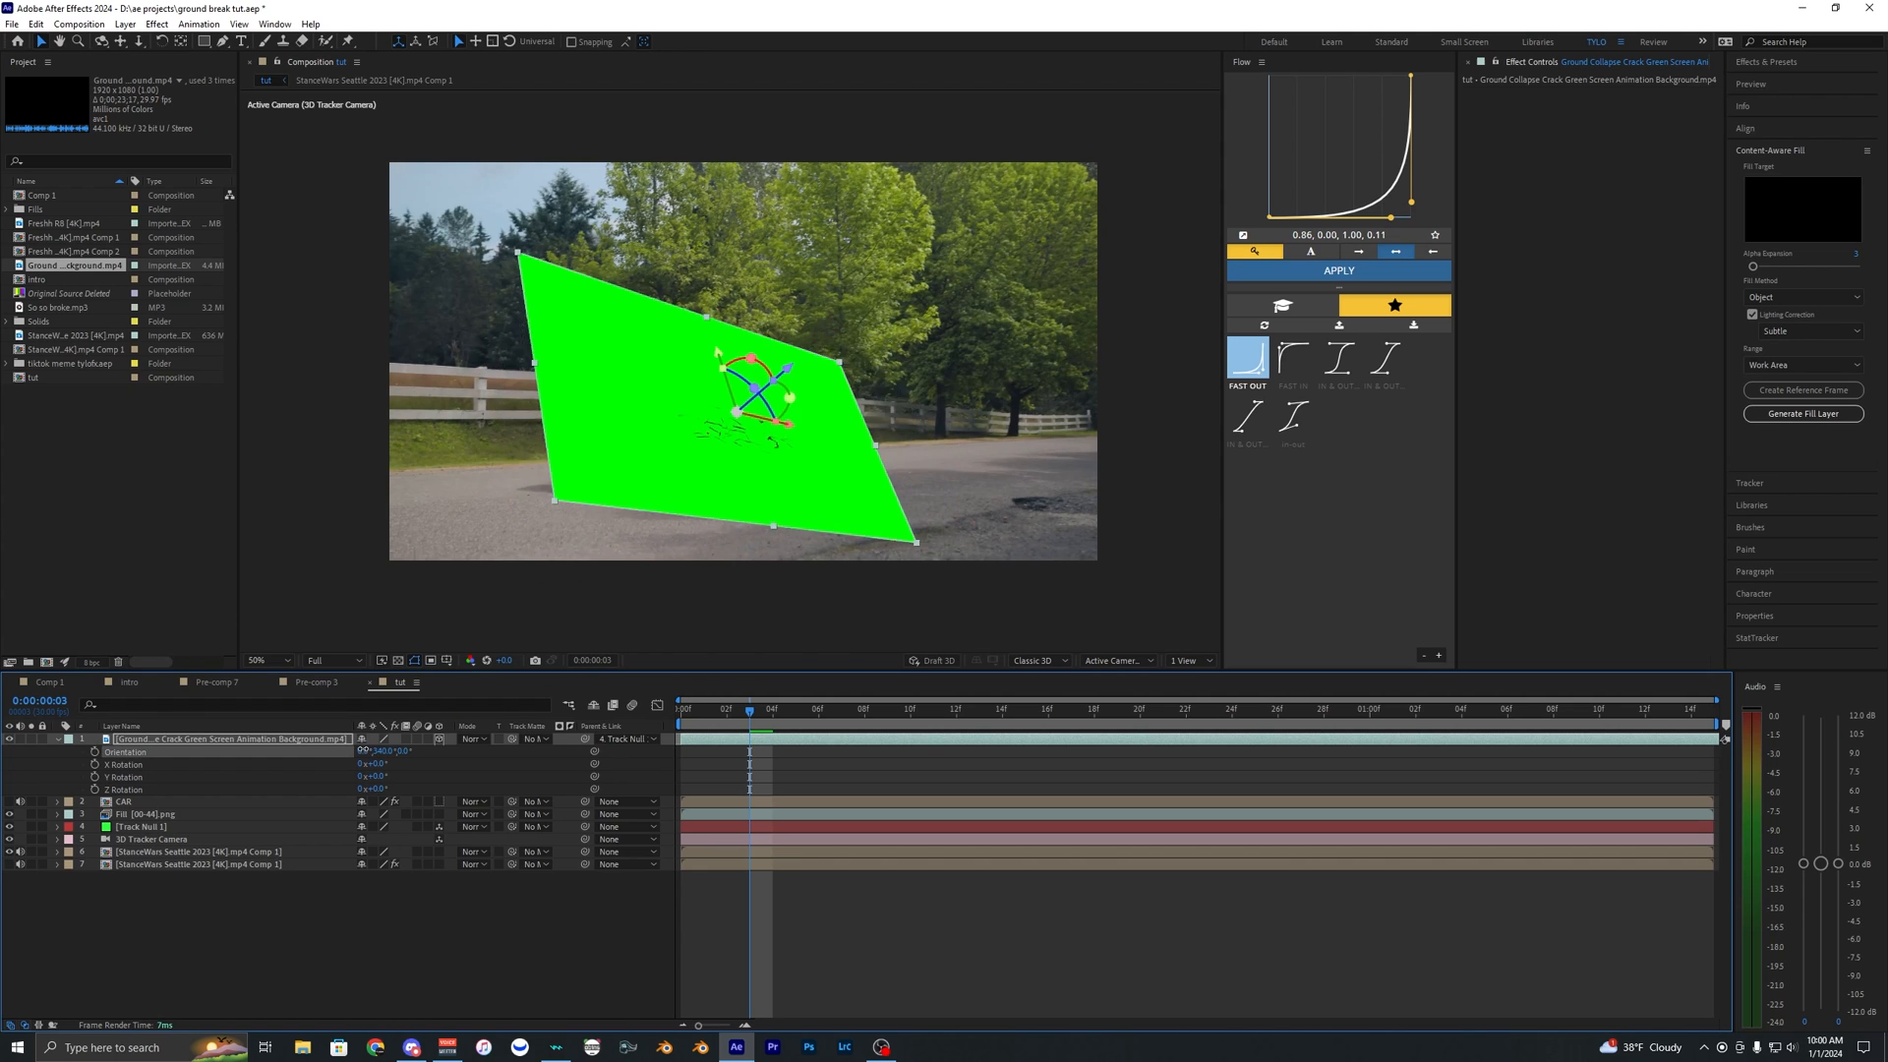
Apply Keylight (1.2) to the crack clip to key out its green screen.
{"action": "left_click", "coordinate": [1024, 708]}
{"action": "type", "text": "key"}
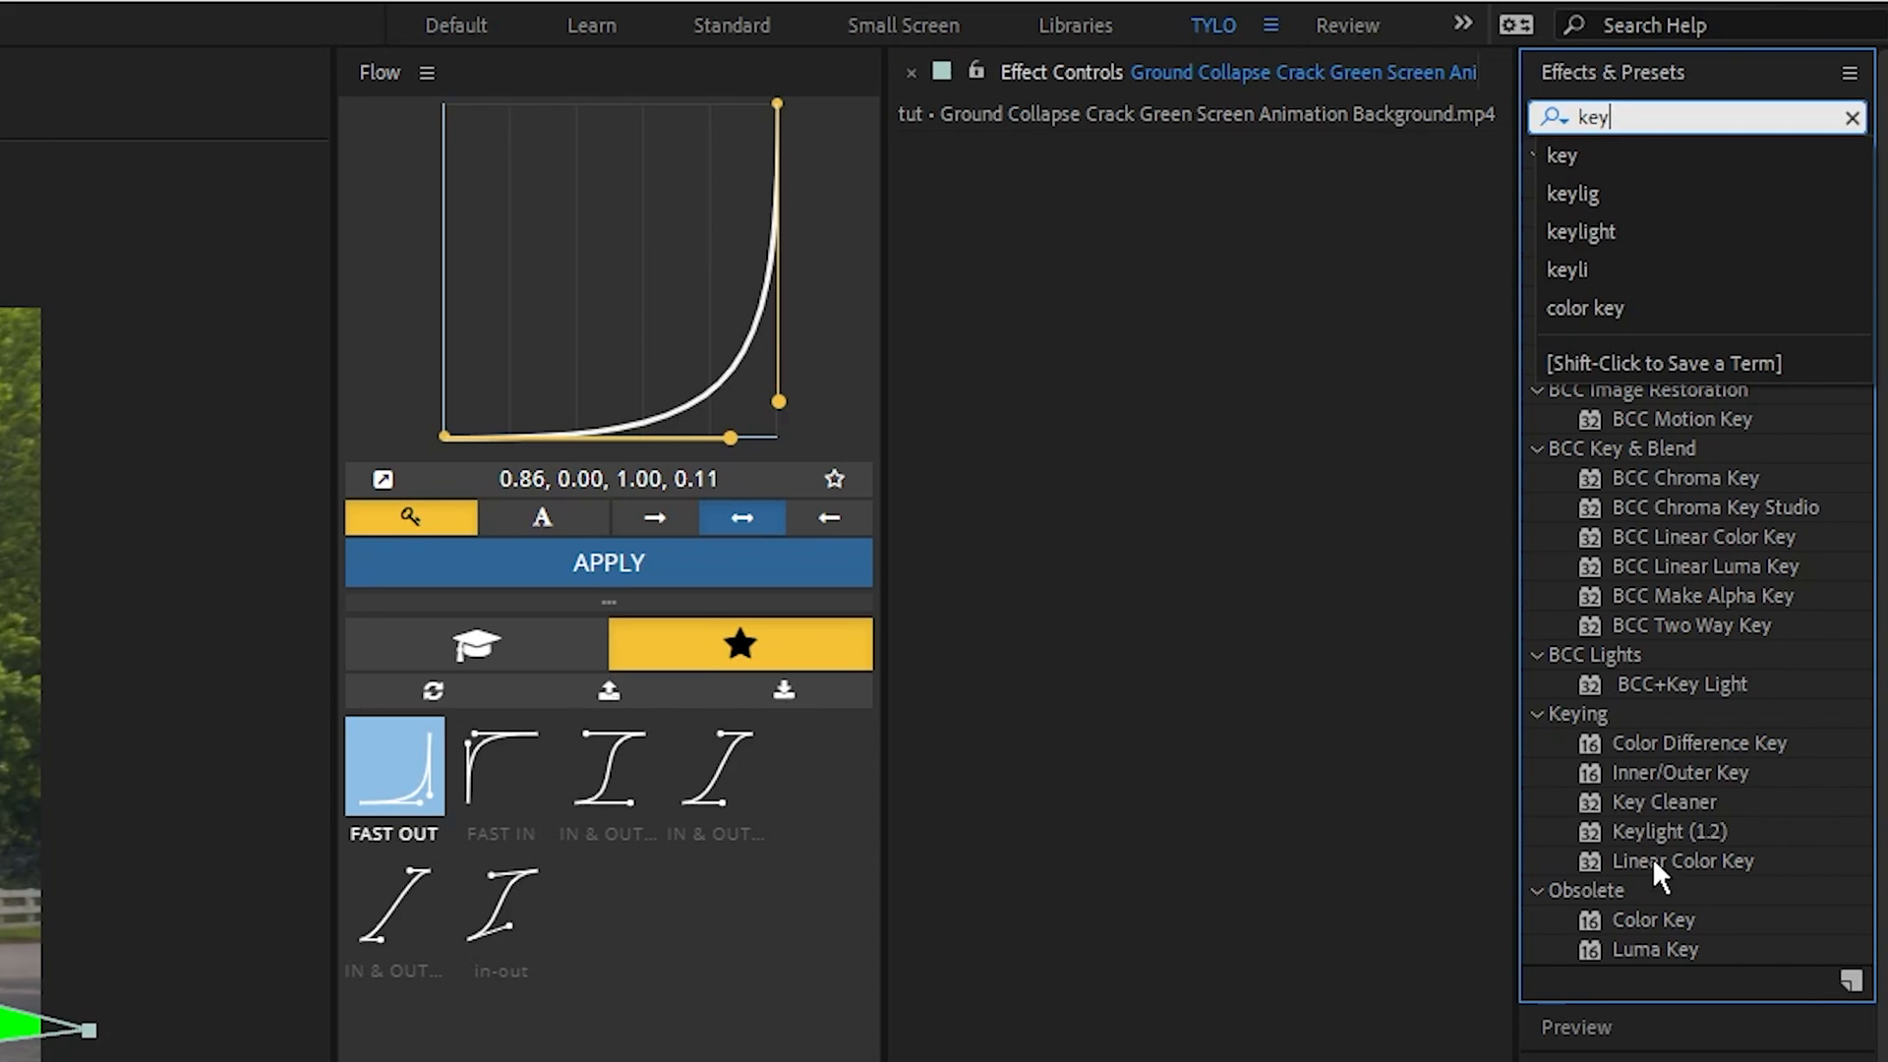
{"action": "double_click", "coordinate": [1670, 830]}
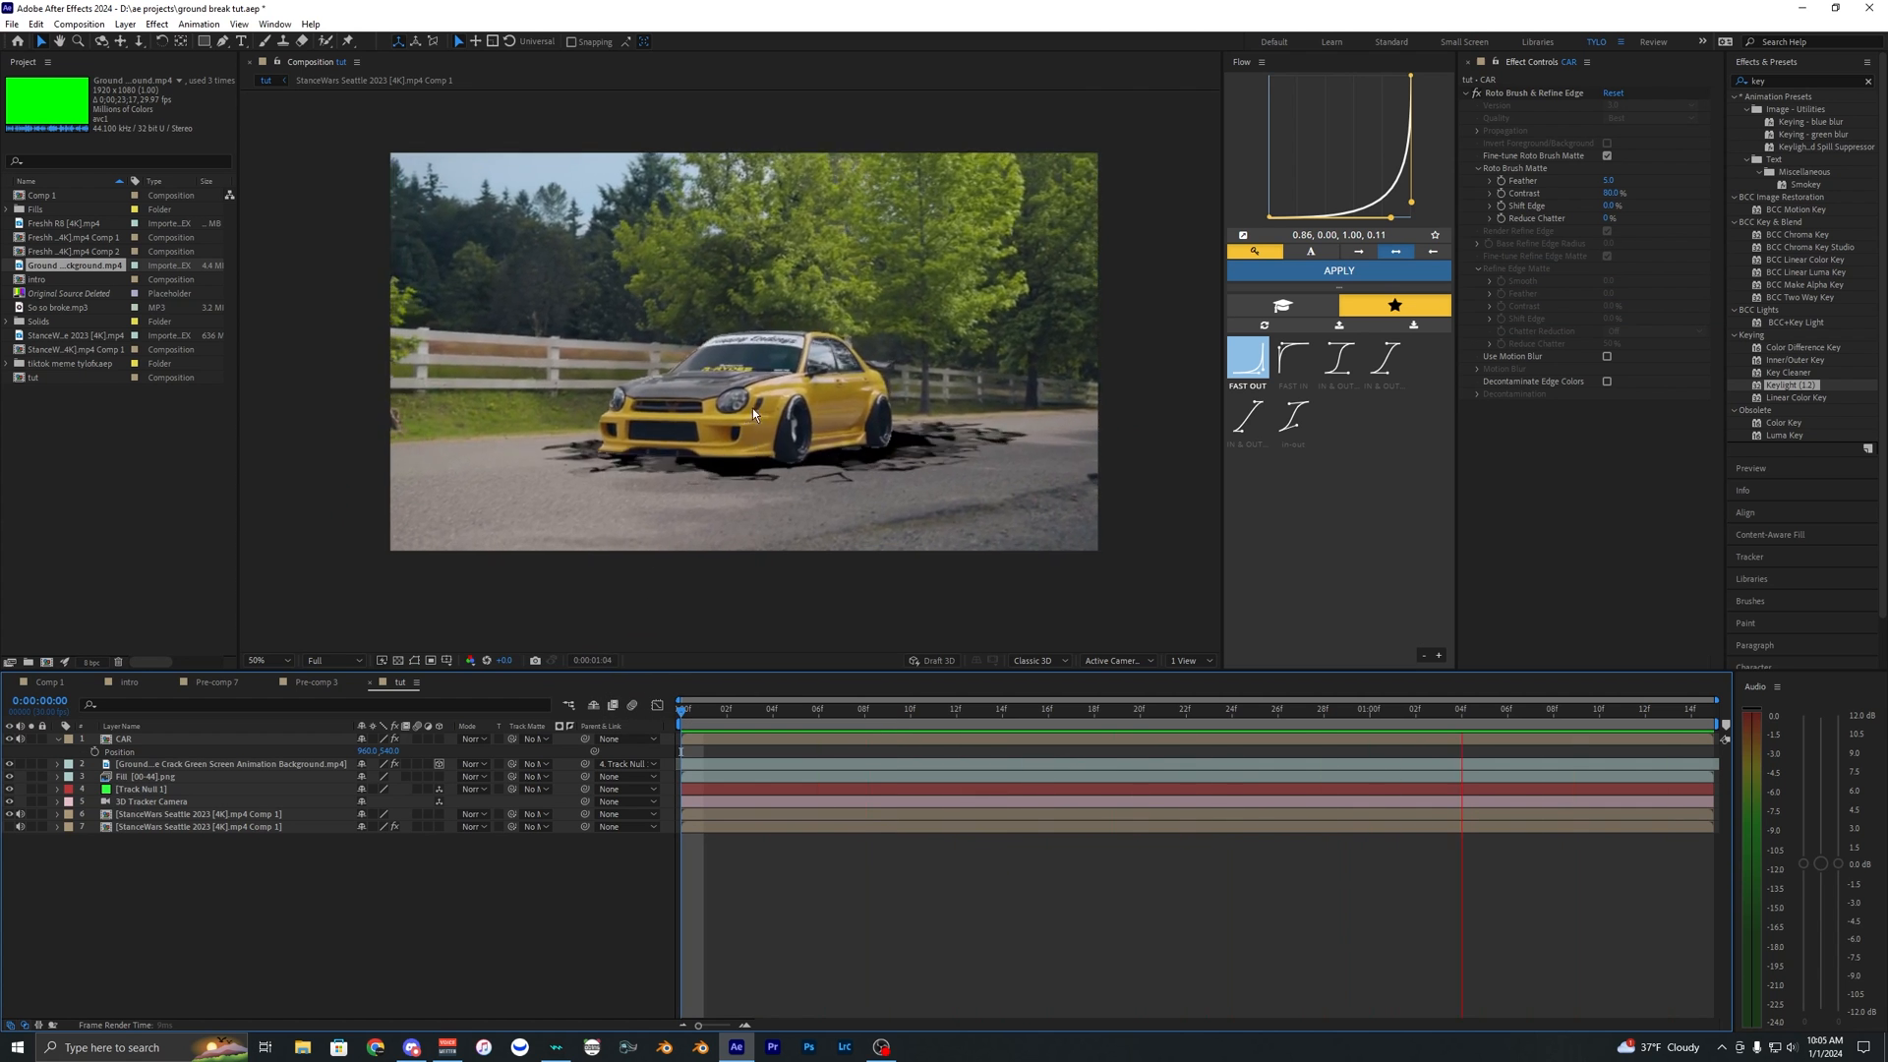
Pre-compose the layers and give the top precomp copy an inverted mask around the lower road.
{"action": "left_click", "coordinate": [1506, 710]}
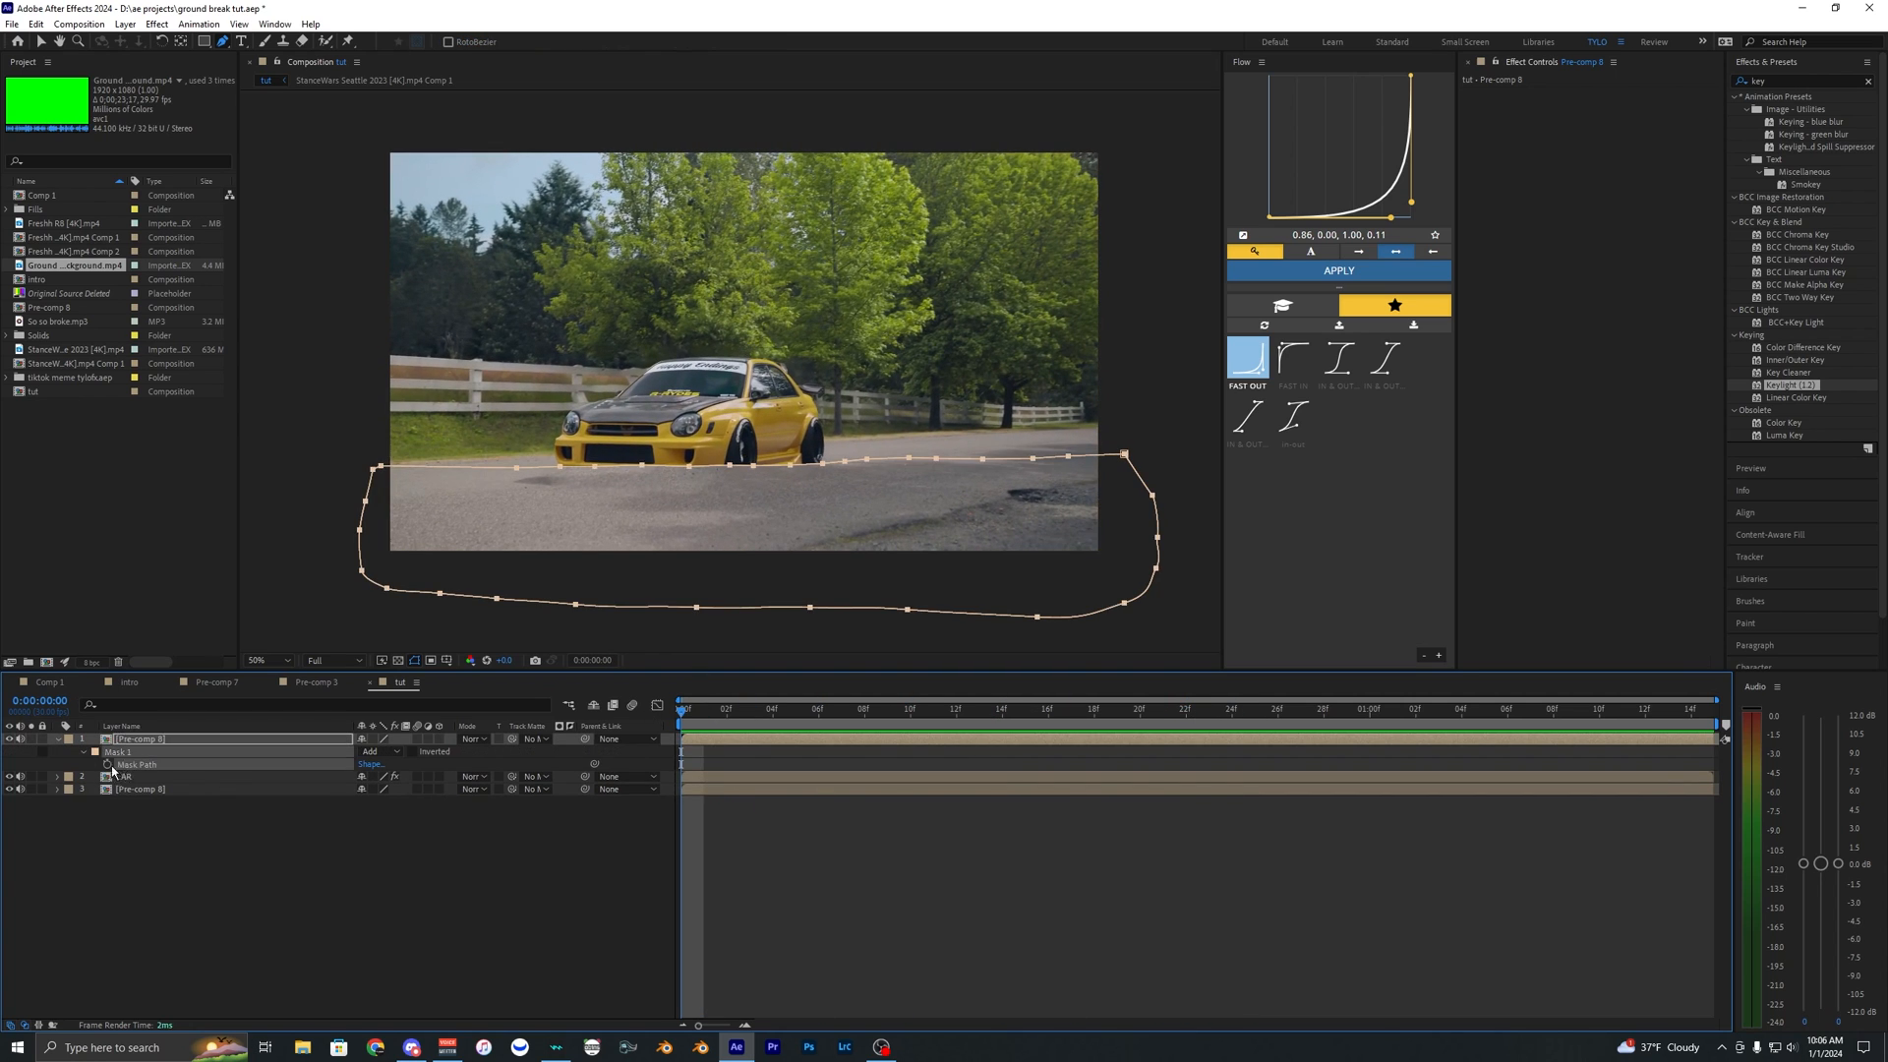
Apply Luma Key to the top precomp with Key Type set to Key Out Brighter.
{"action": "left_click", "coordinate": [1208, 708]}
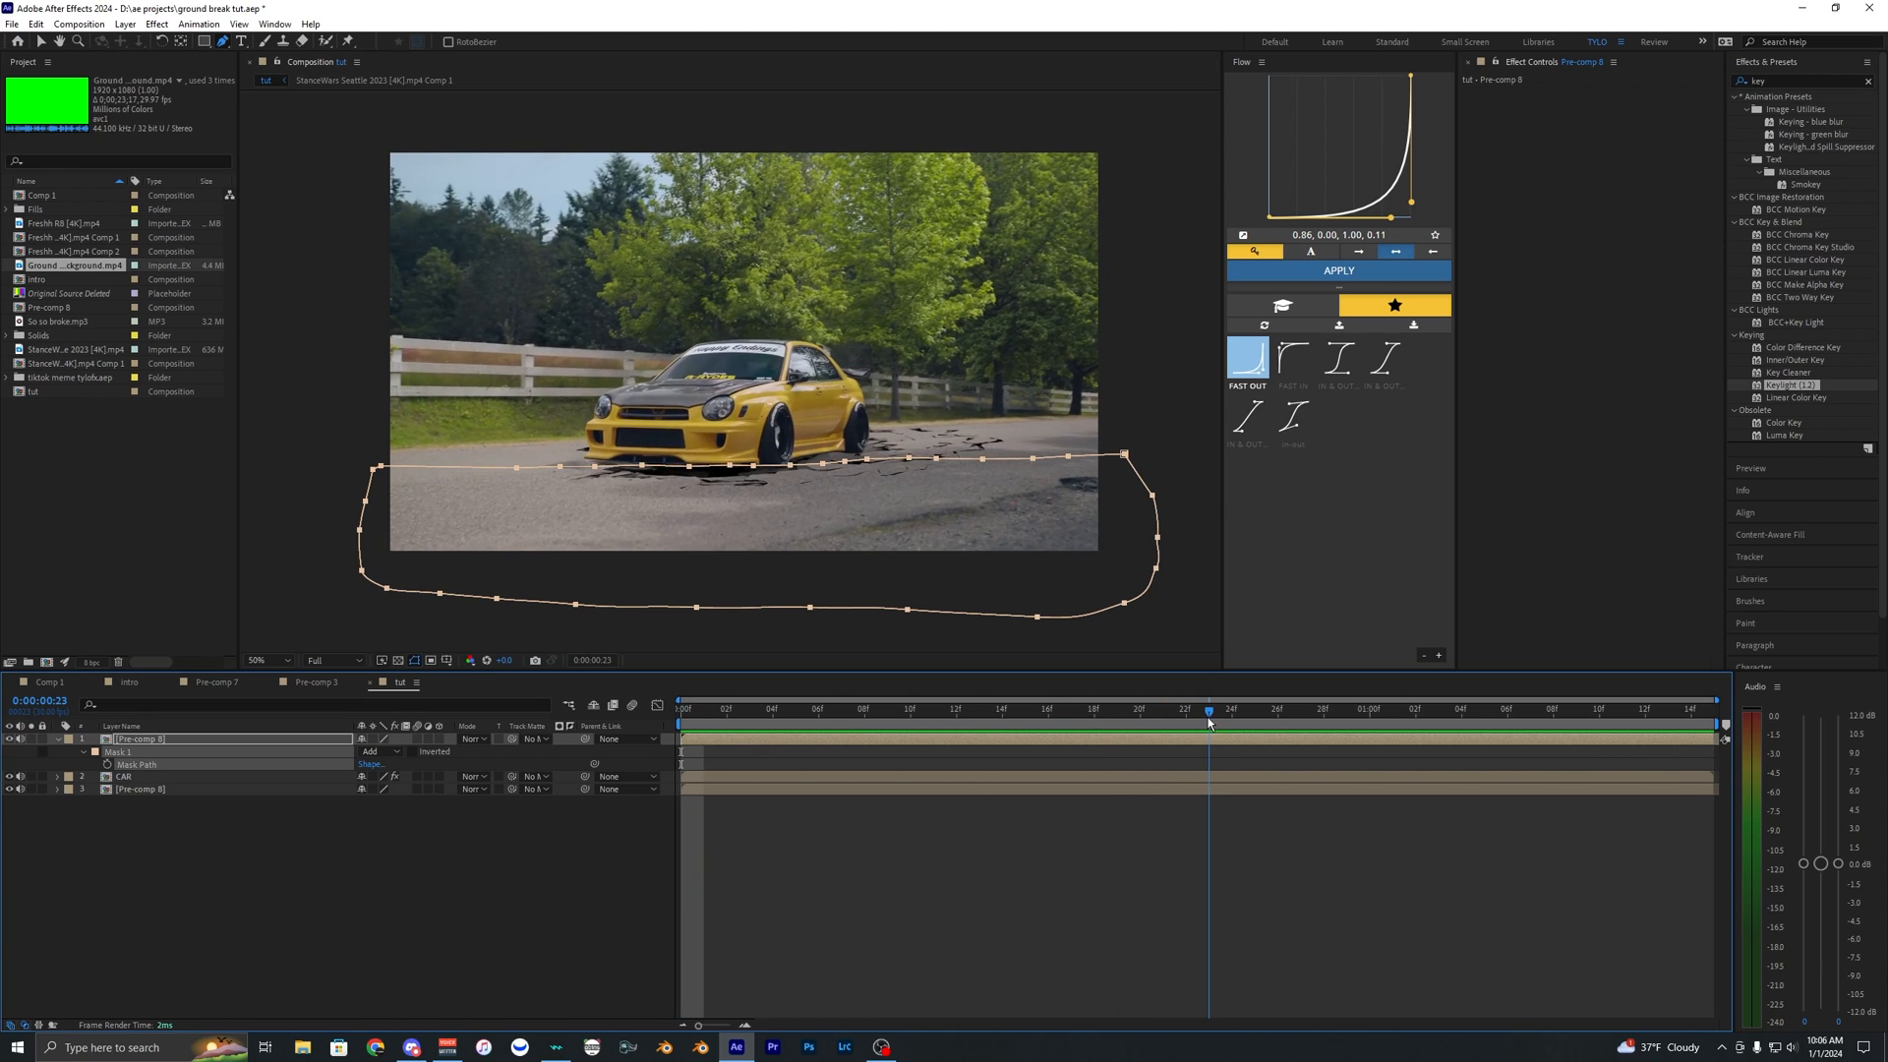
{"action": "left_click", "coordinate": [1276, 707]}
{"action": "type", "text": "Luma"}
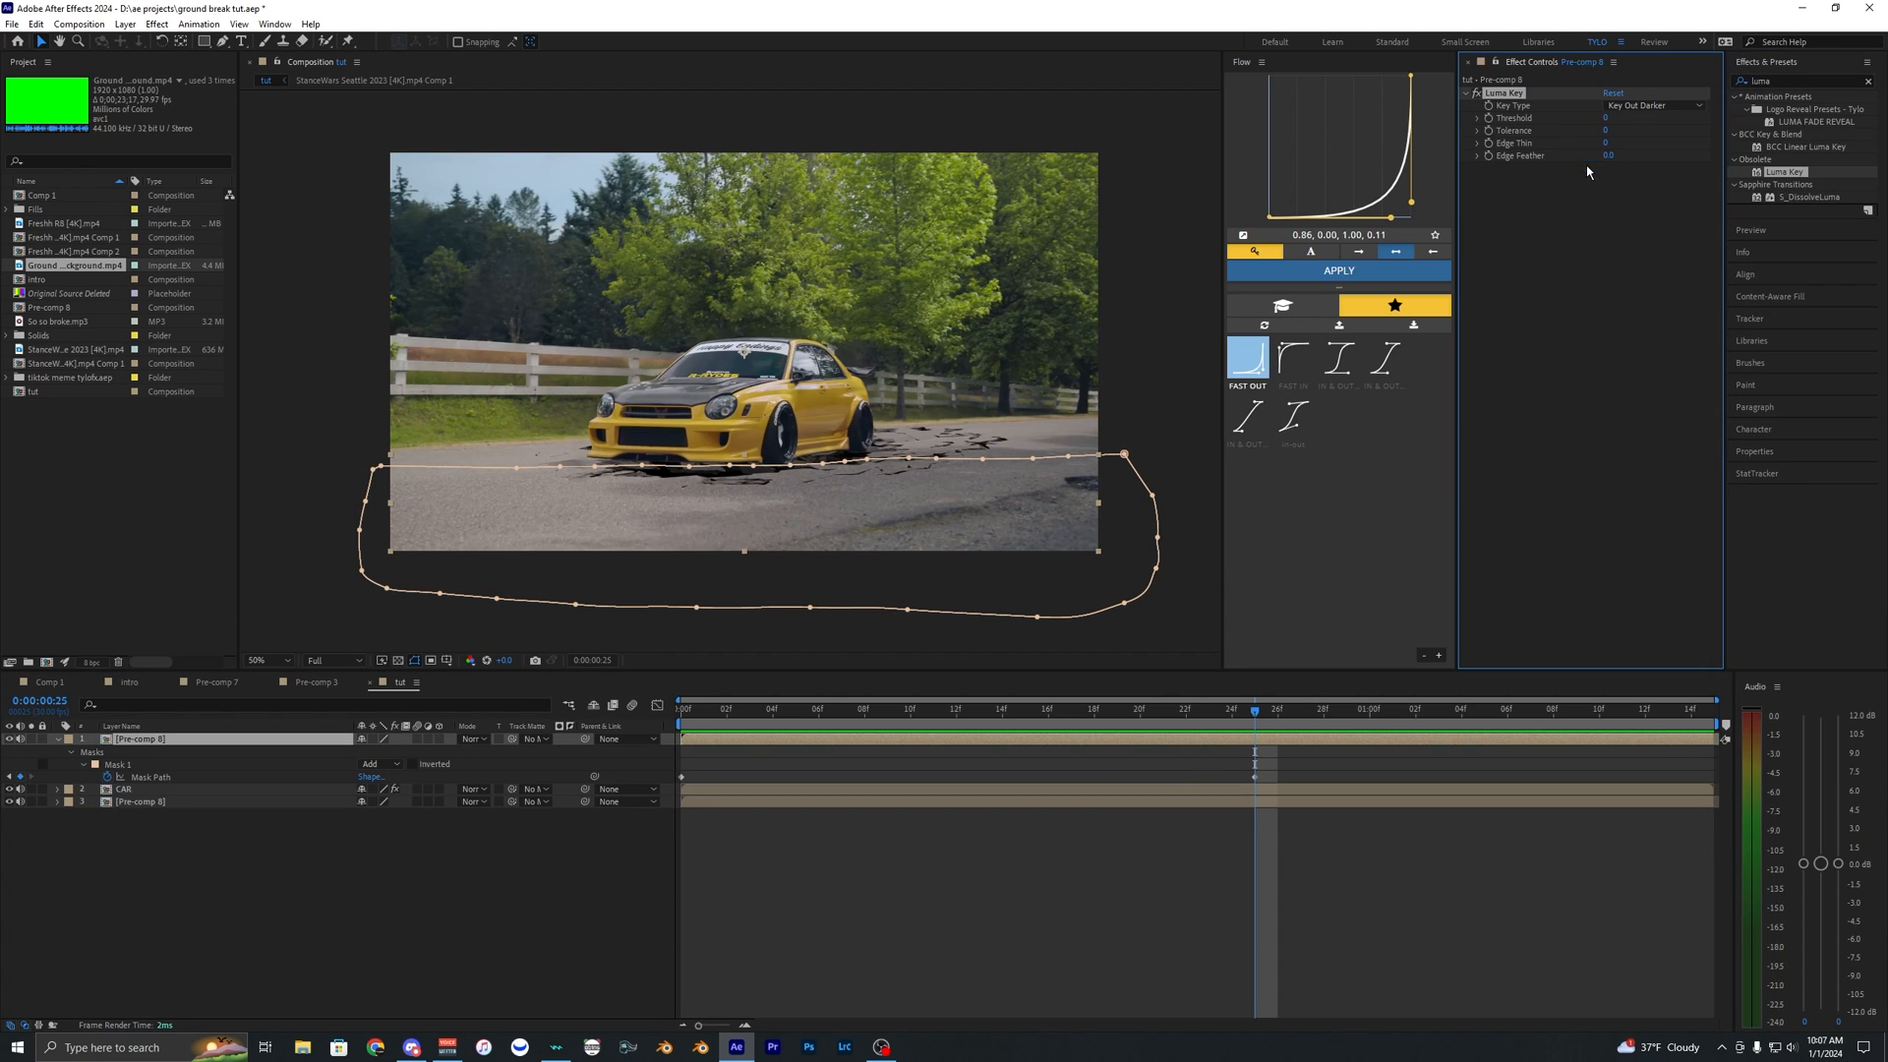
{"action": "left_click", "coordinate": [1656, 104]}
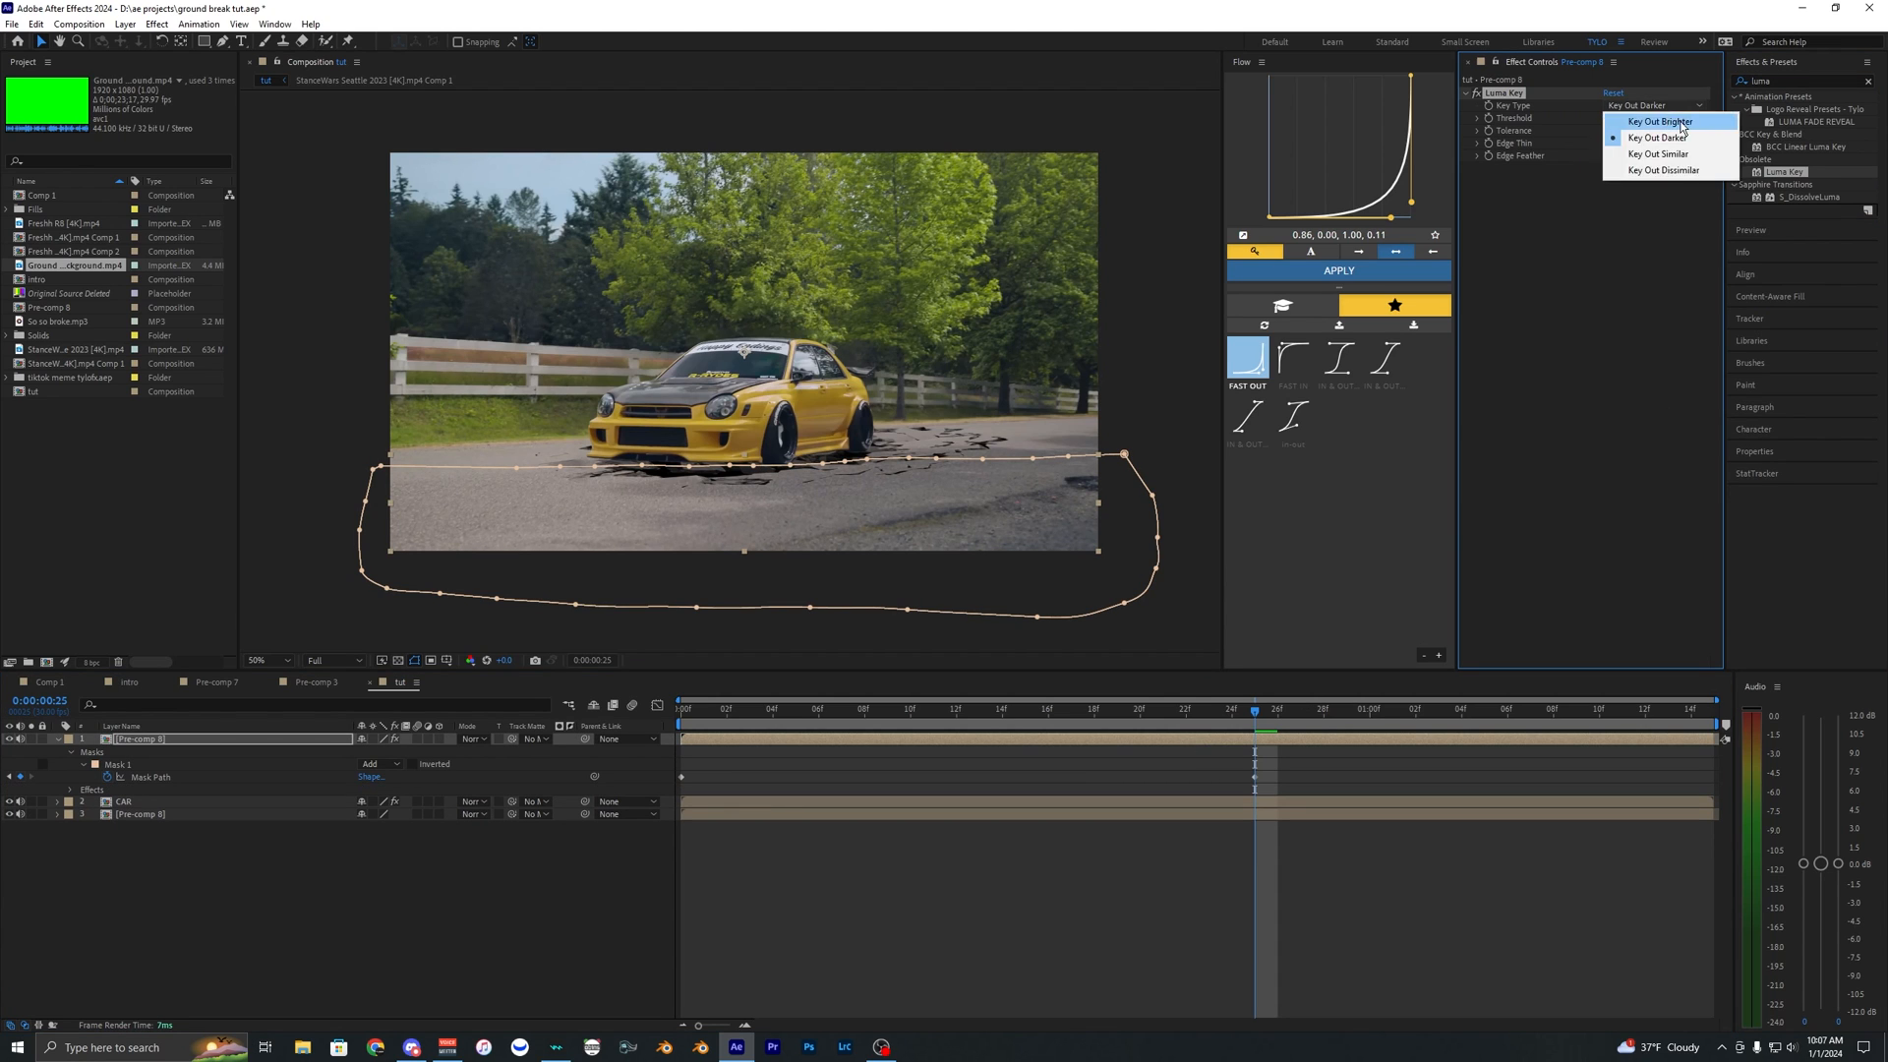
{"action": "left_click", "coordinate": [1660, 136]}
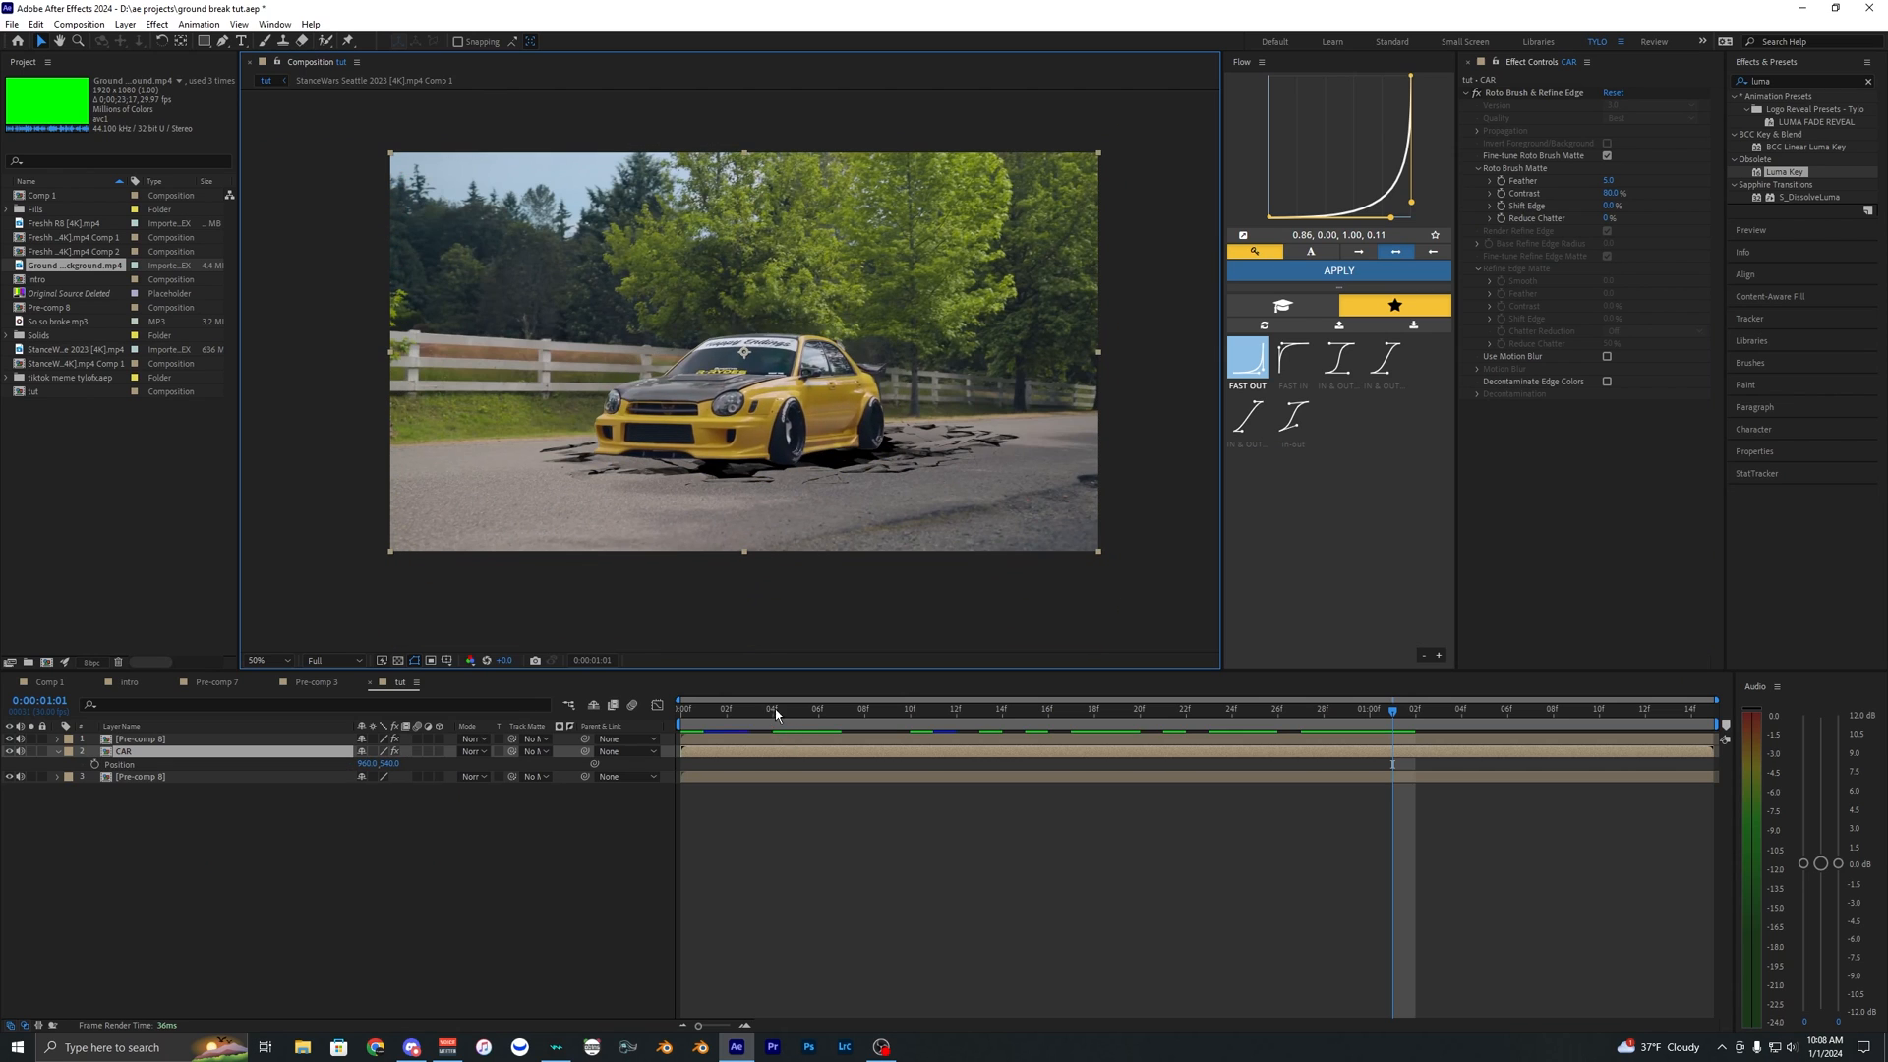
Keyframe the CAR layer's position so the car sinks into the crack over time.
{"action": "left_click", "coordinate": [1138, 708]}
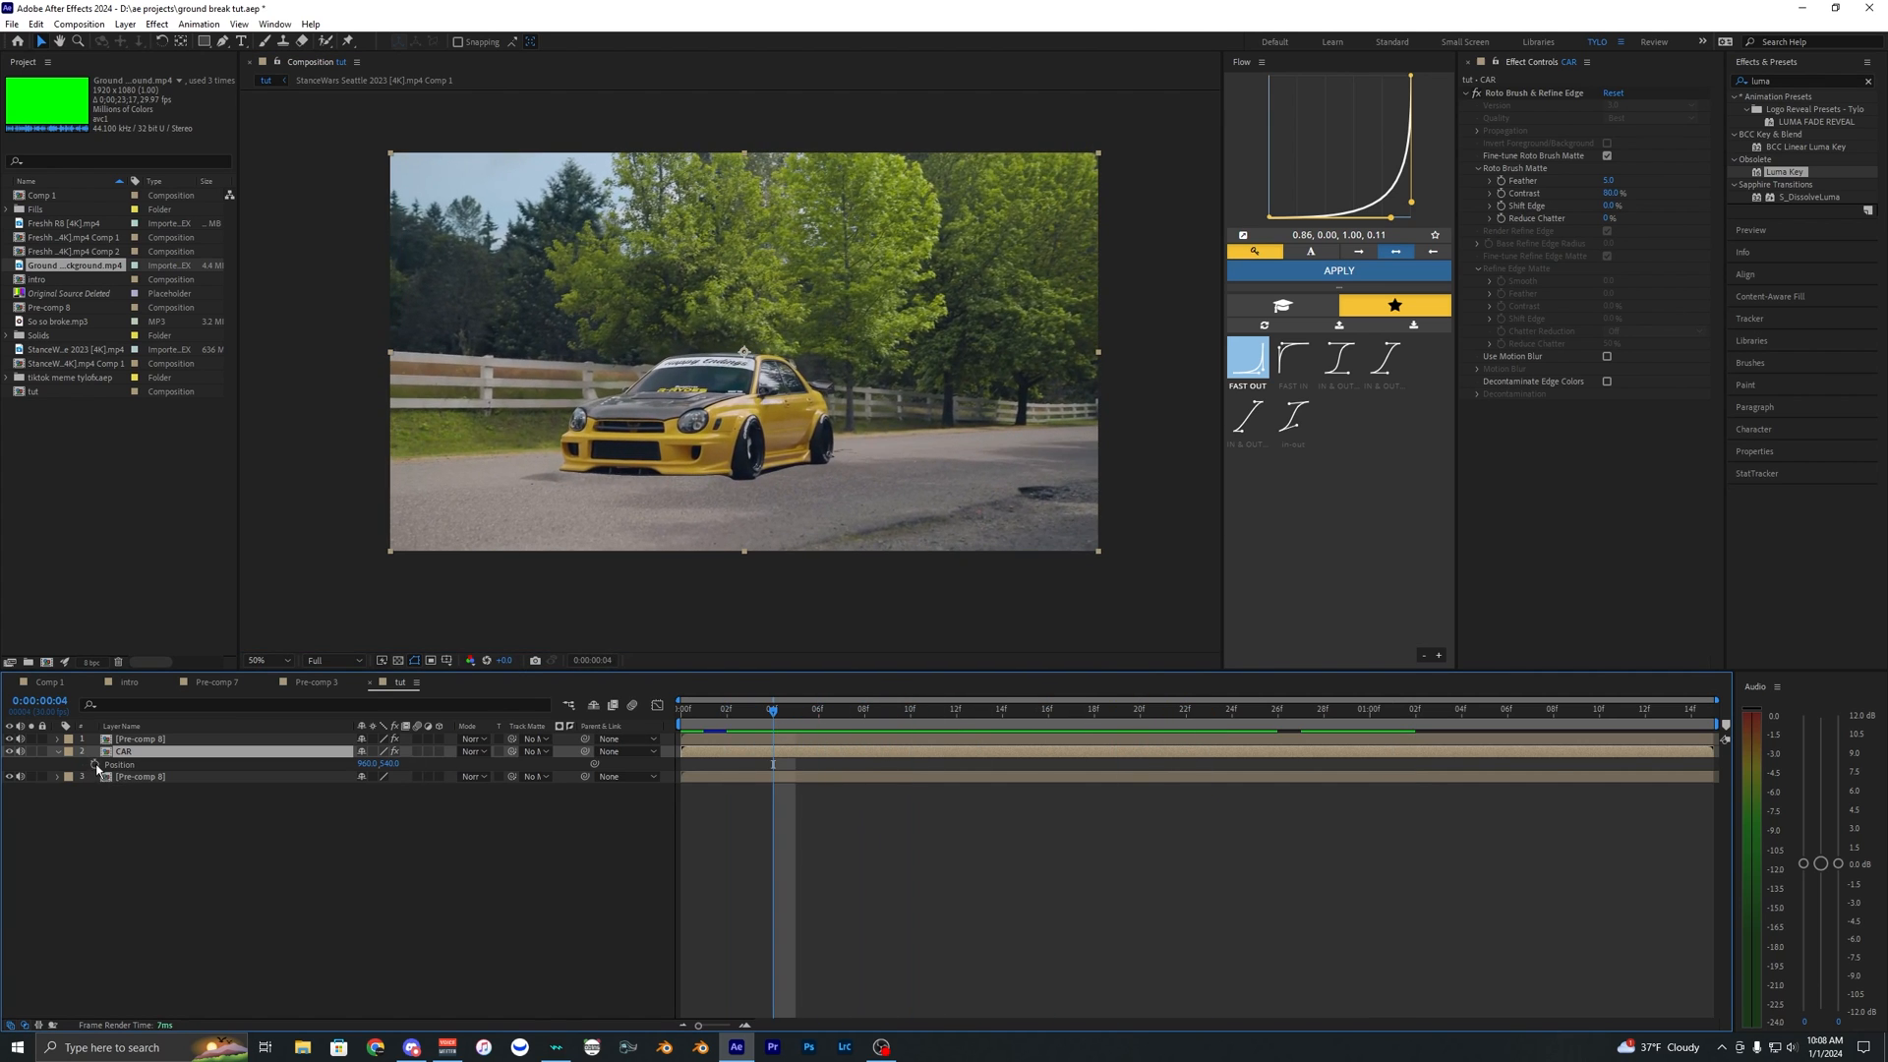
{"action": "left_click", "coordinate": [1626, 708]}
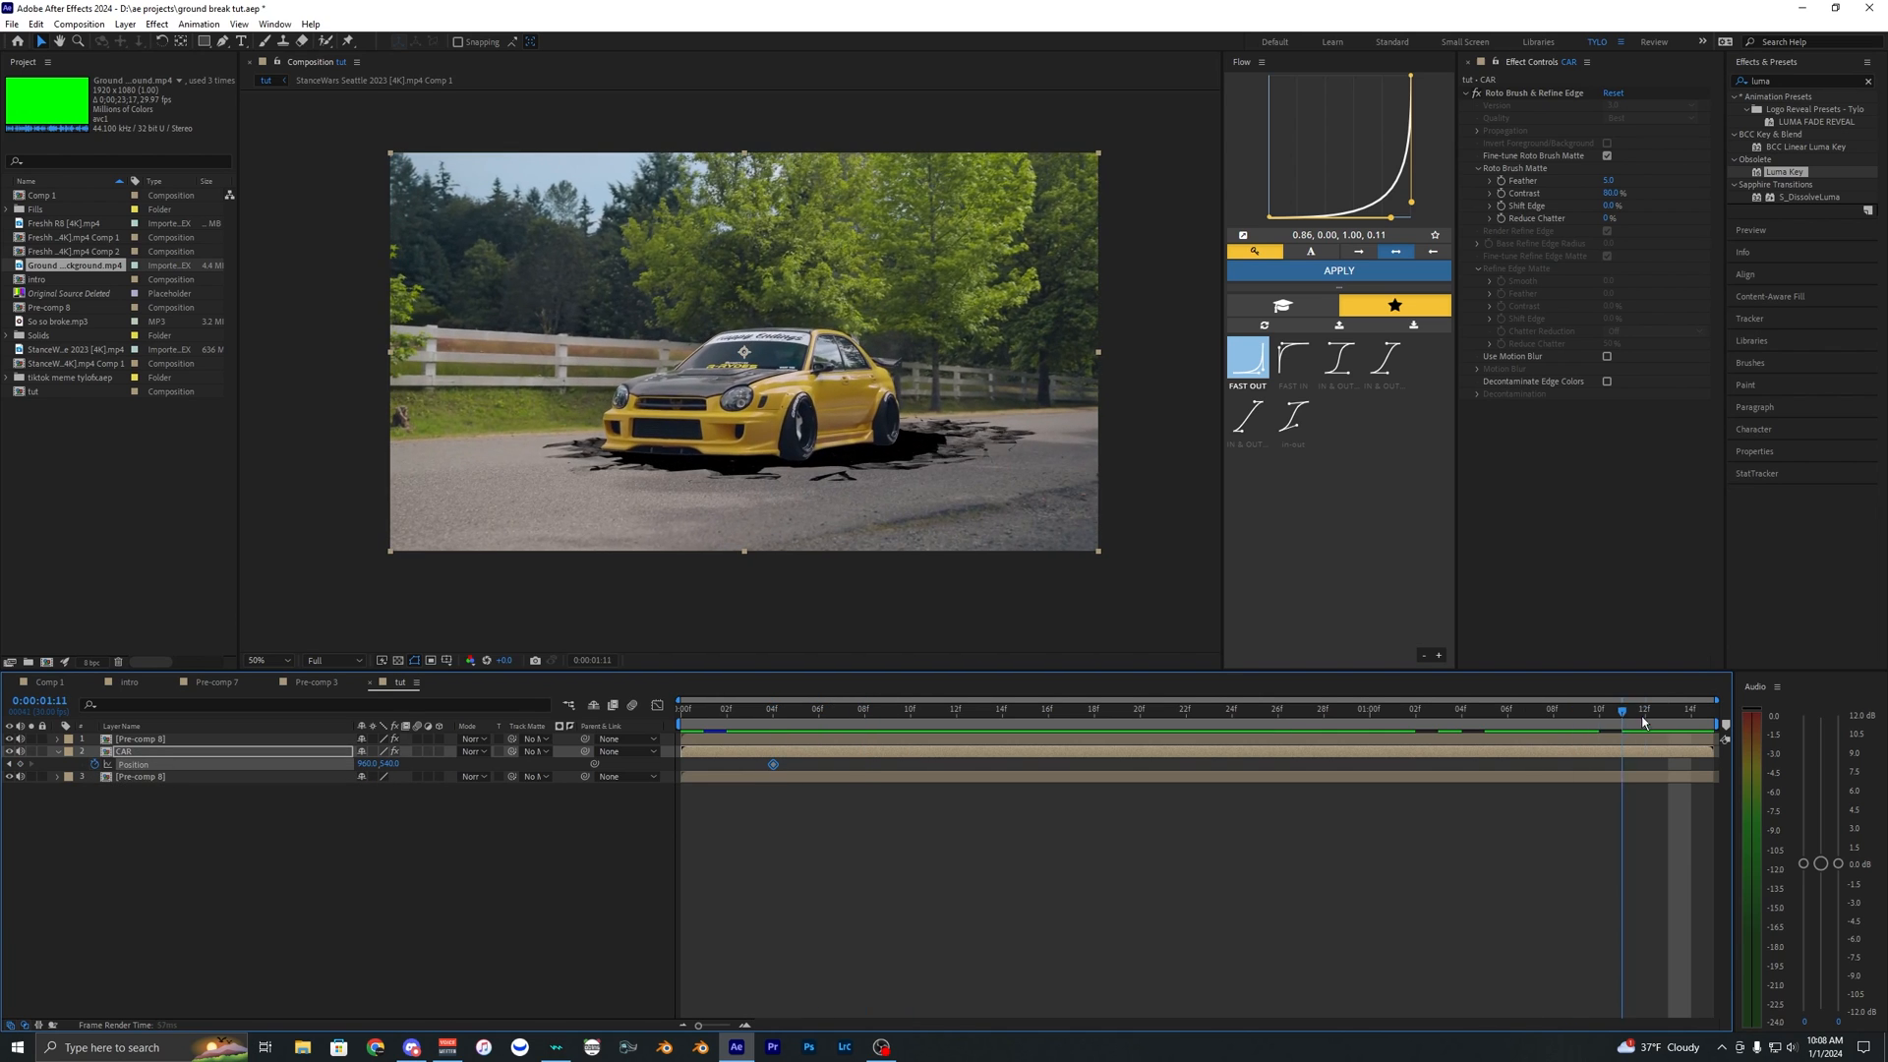